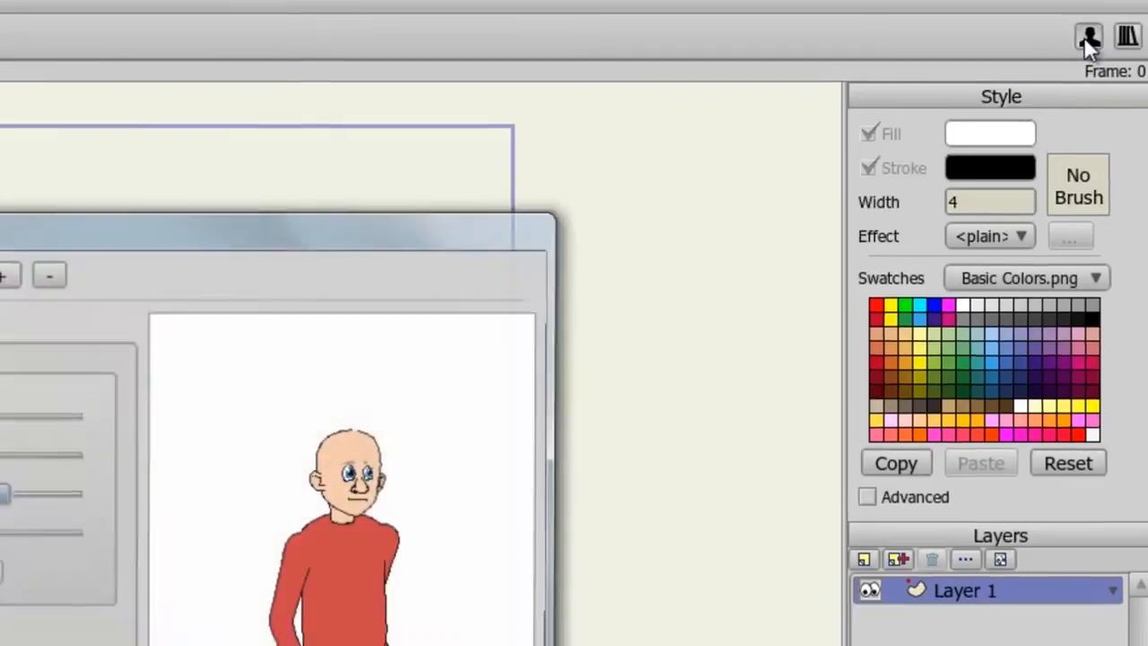
Launch the Character Wizard and preview Girl Curly, Creature and Boy Spiky before returning to Bald Man.
left_click(1089, 36)
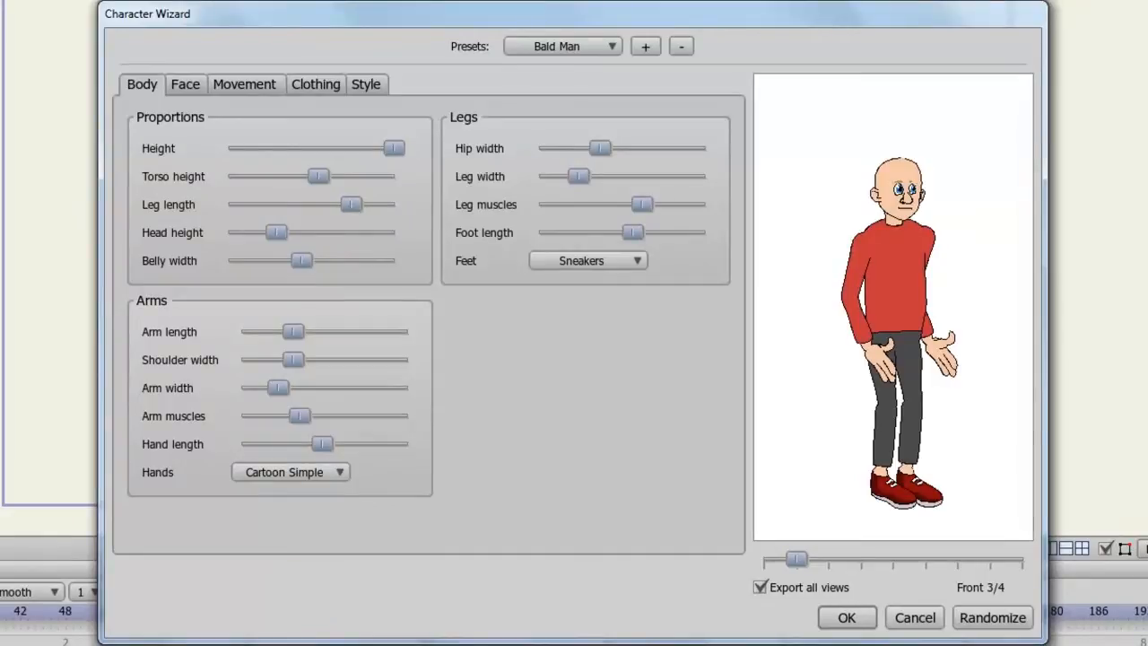
left_click(611, 46)
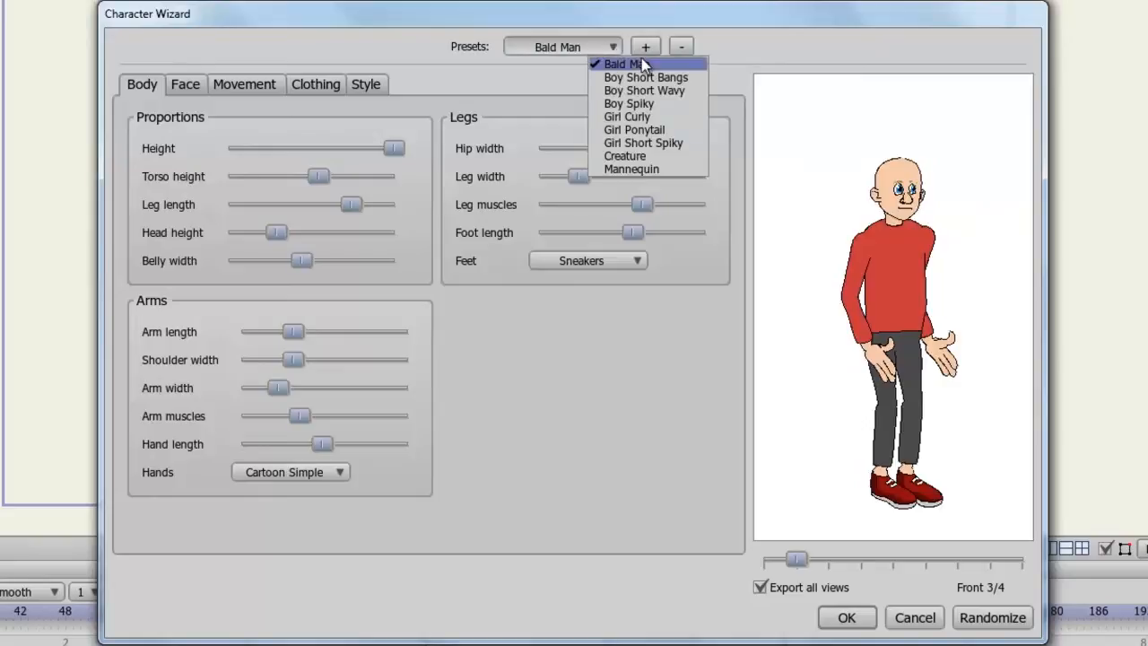
mouse_move(657, 72)
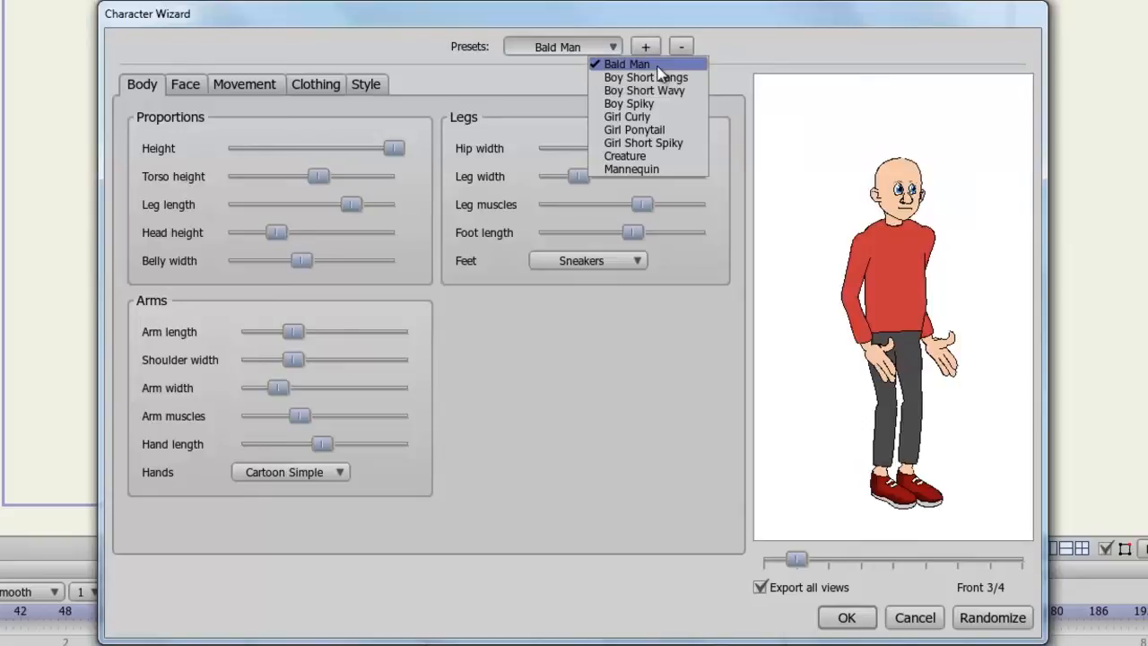
left_click(627, 116)
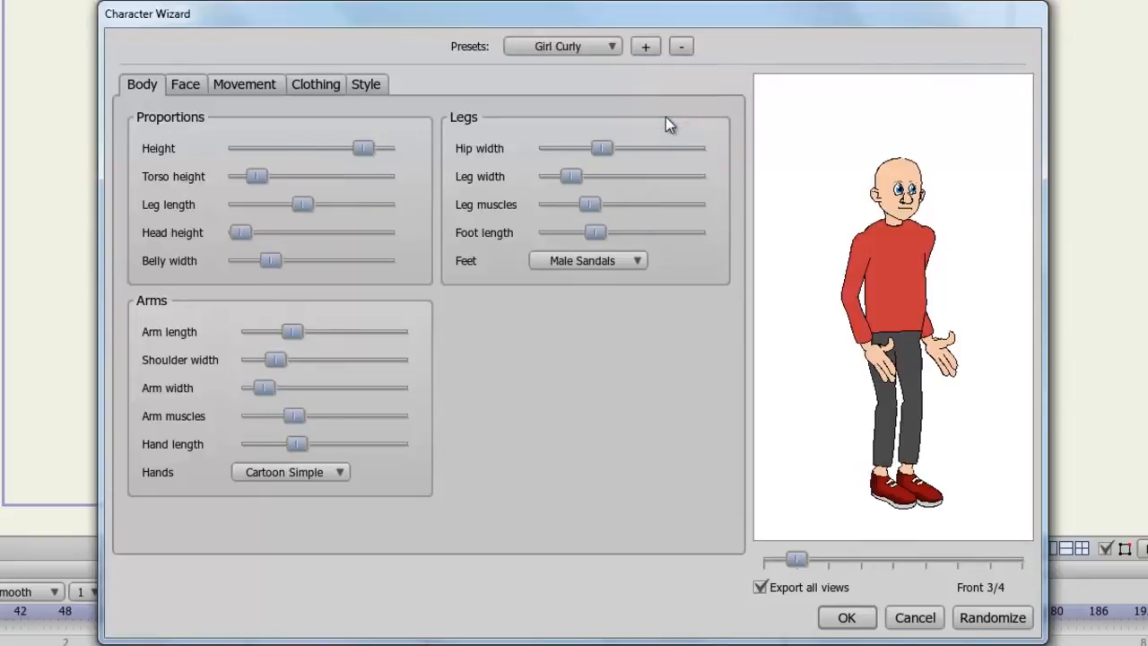
left_click(561, 46)
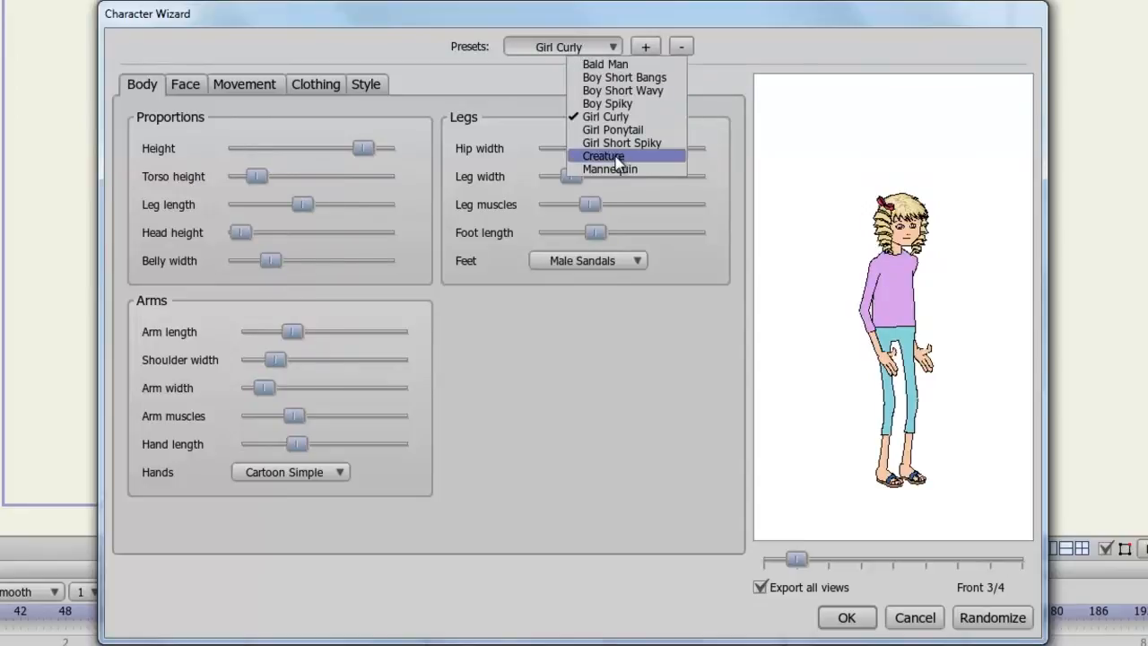
left_click(603, 155)
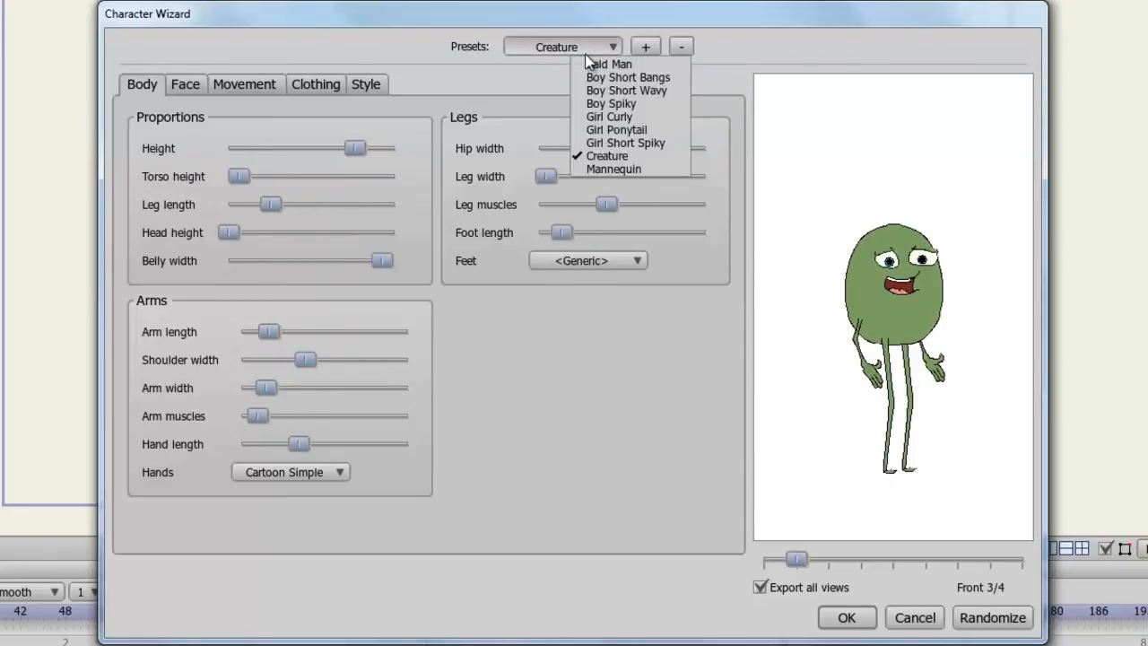
left_click(611, 103)
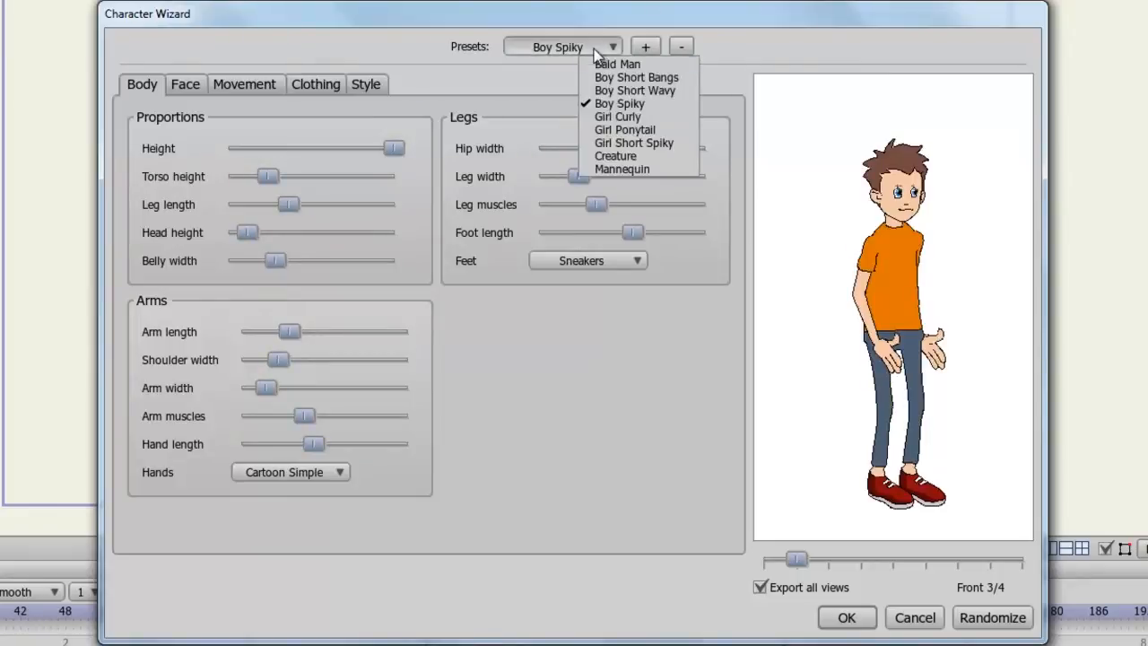
left_click(617, 64)
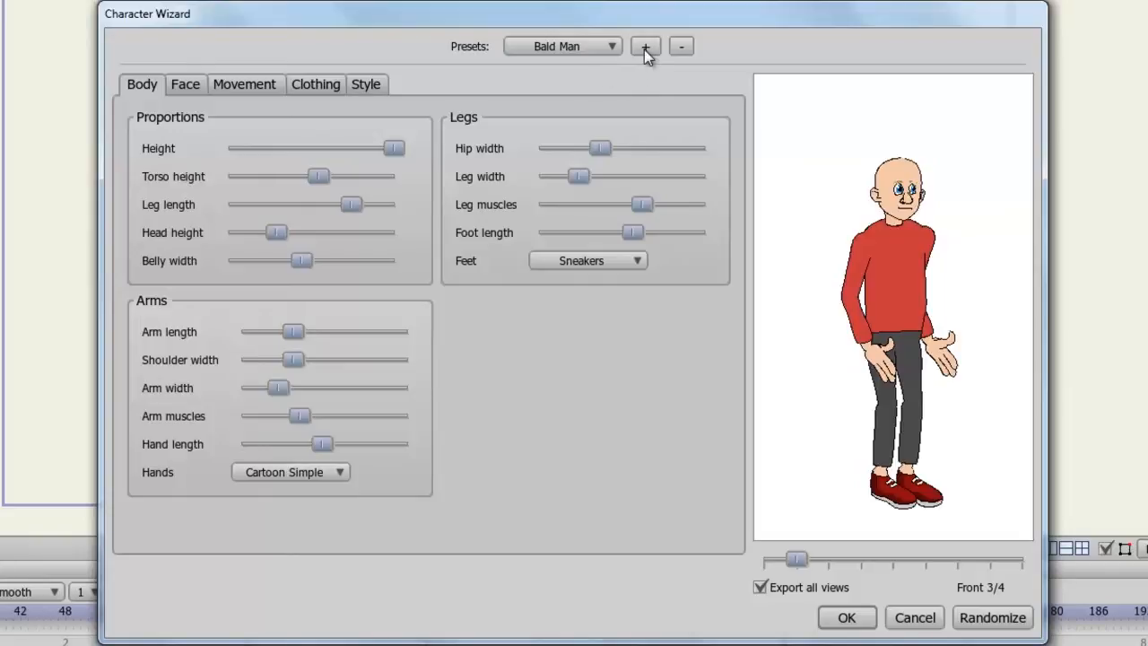
mouse_move(688, 50)
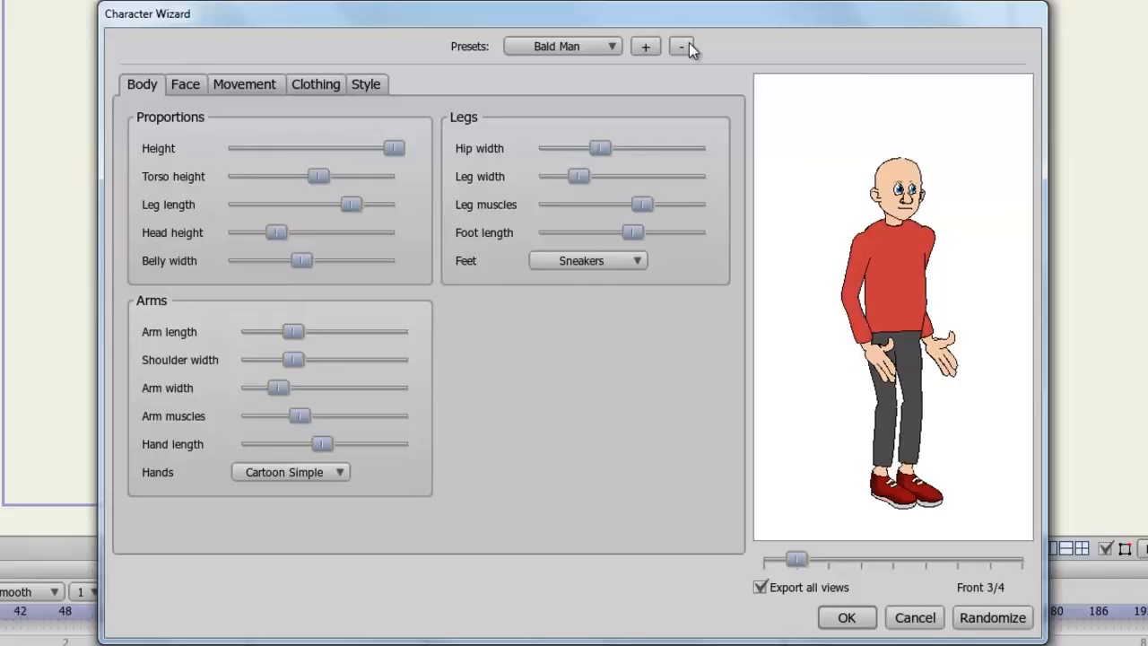
mouse_move(349, 126)
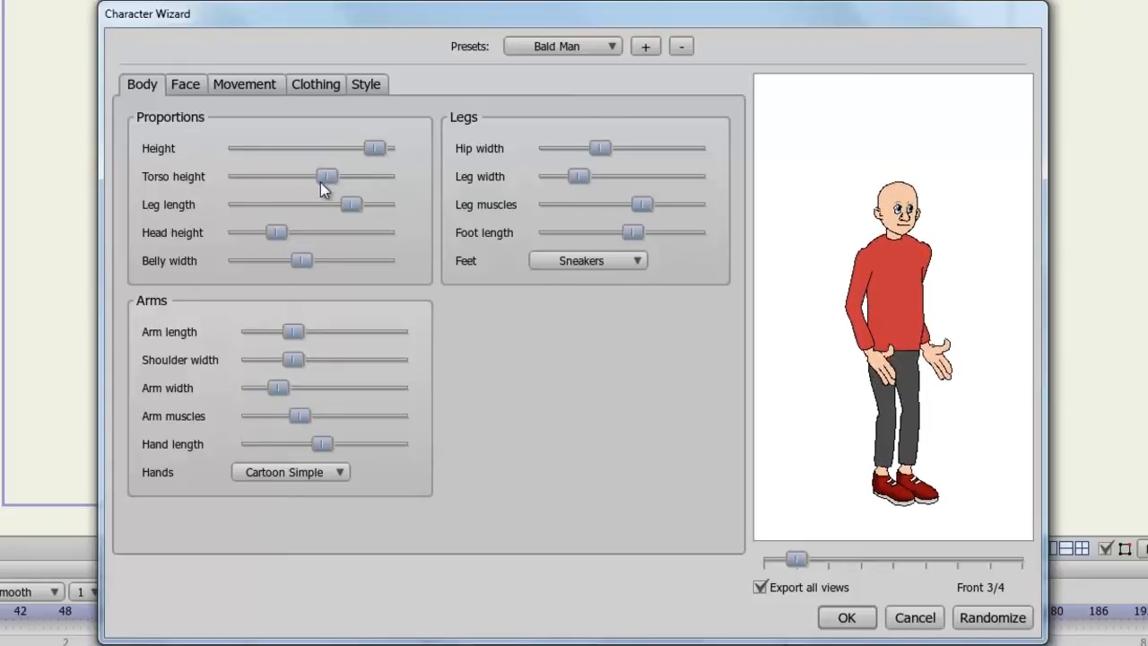
Shorten the torso slightly, lengthen the legs, enlarge the head and widen the belly a little.
left_click_drag(327, 176, 316, 177)
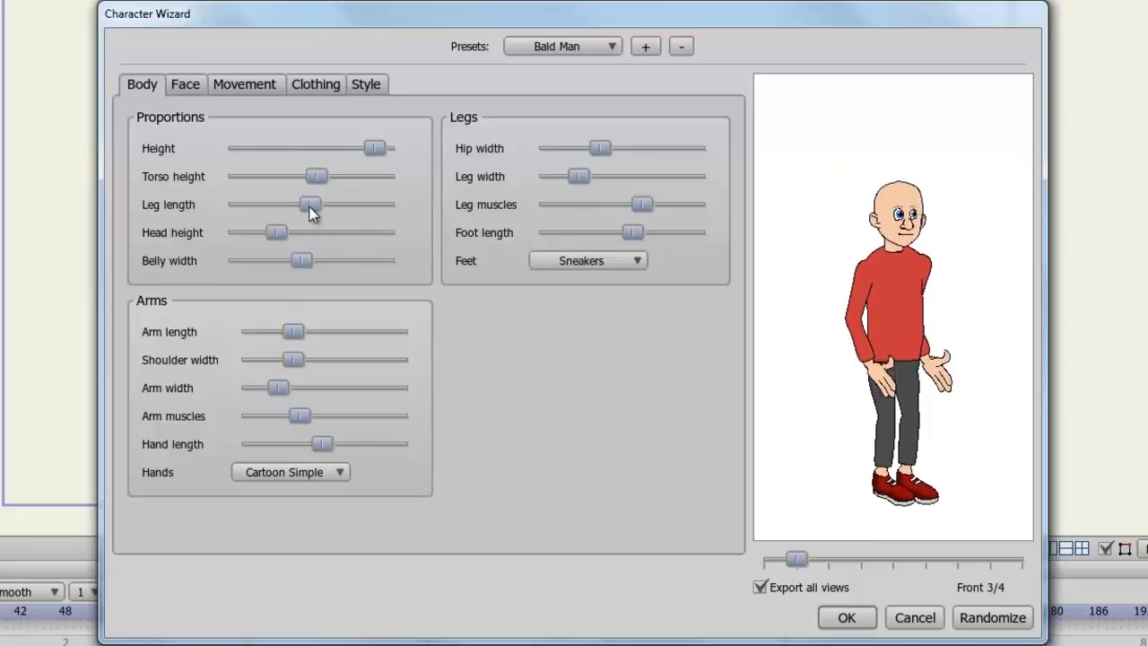
left_click_drag(309, 205, 339, 204)
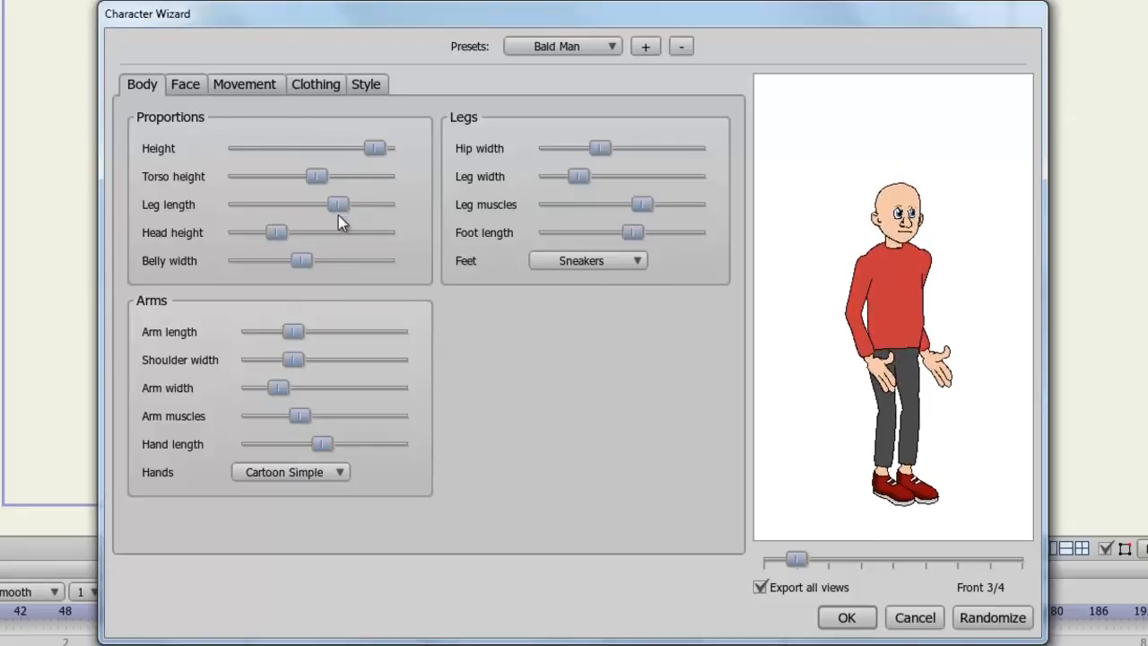
left_click_drag(276, 233, 350, 232)
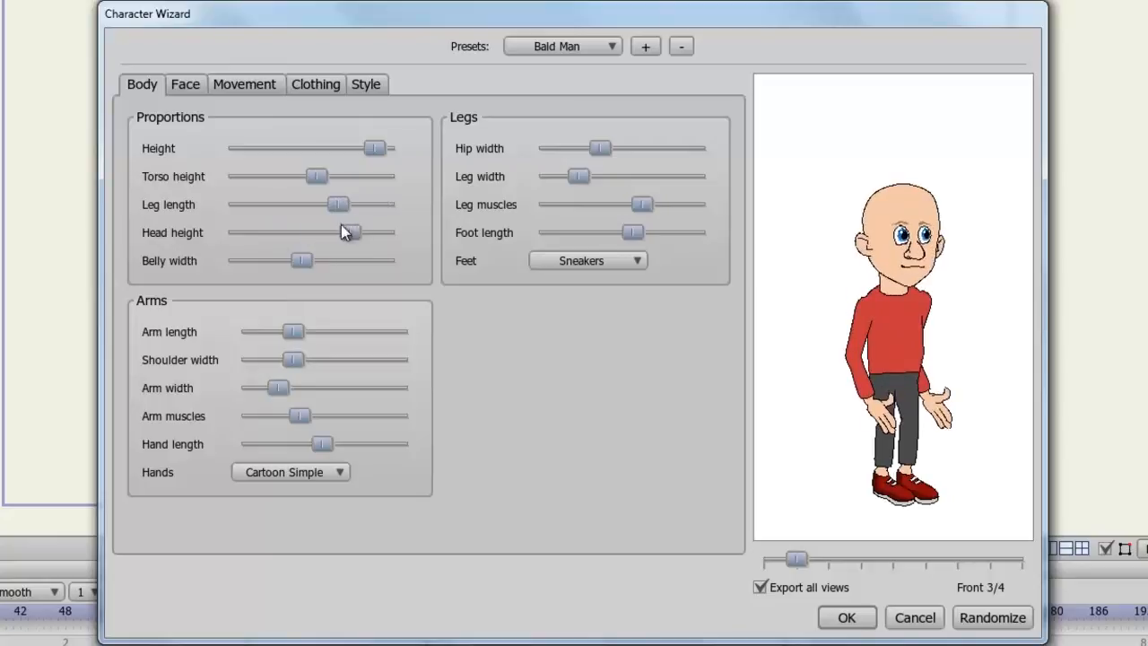
left_click_drag(349, 232, 311, 233)
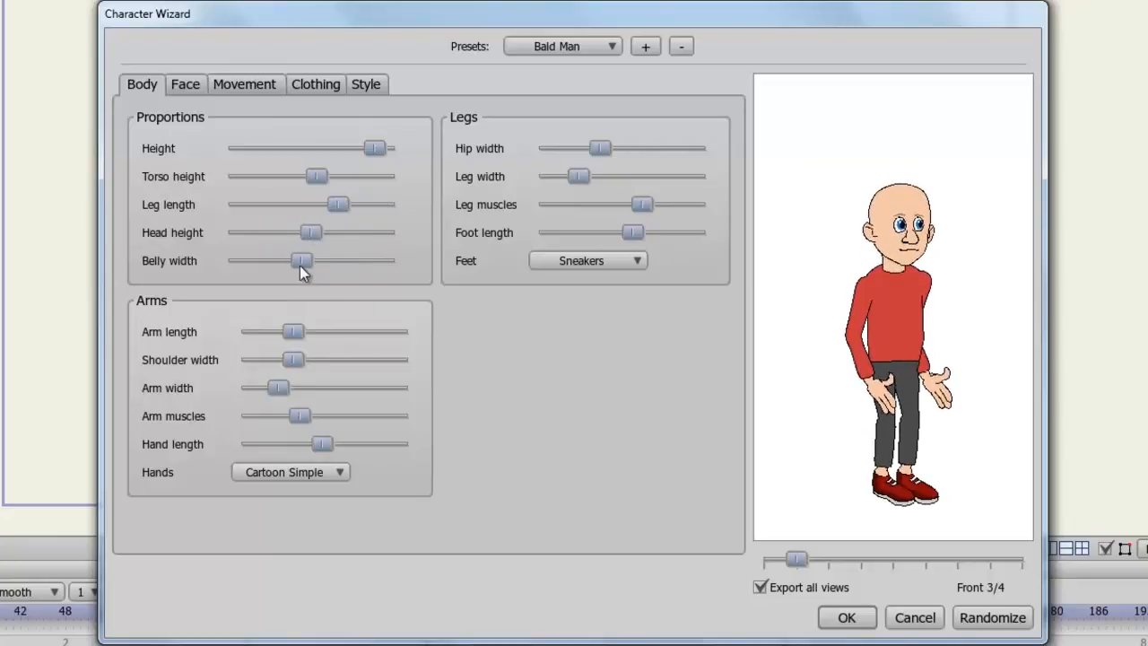
left_click_drag(301, 261, 339, 261)
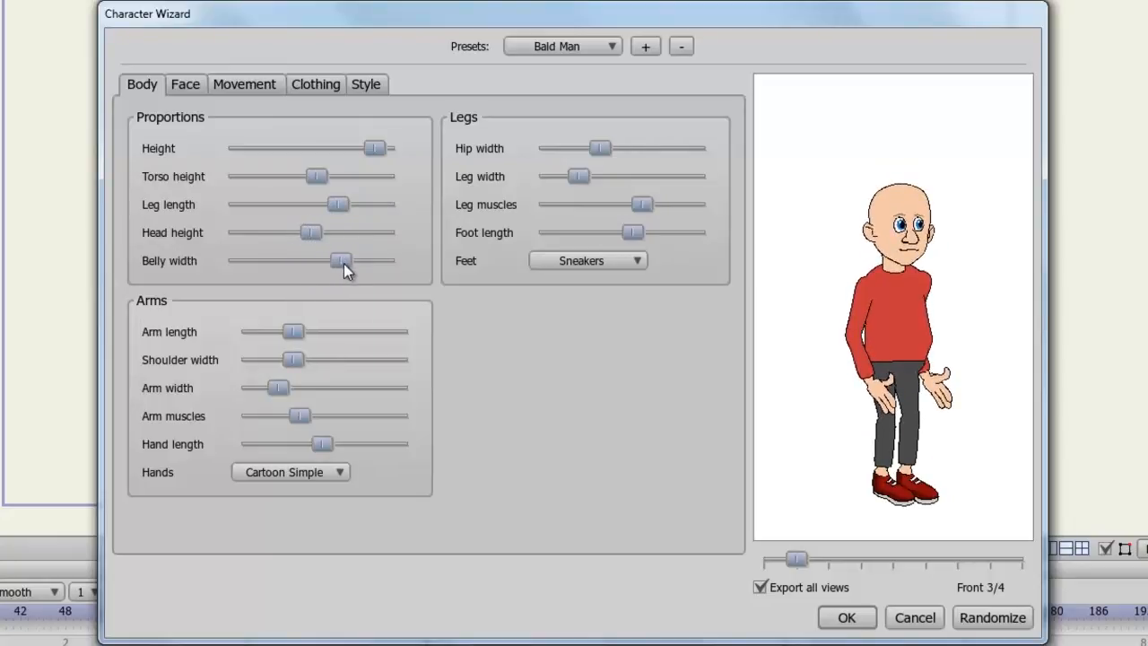
left_click_drag(341, 260, 303, 261)
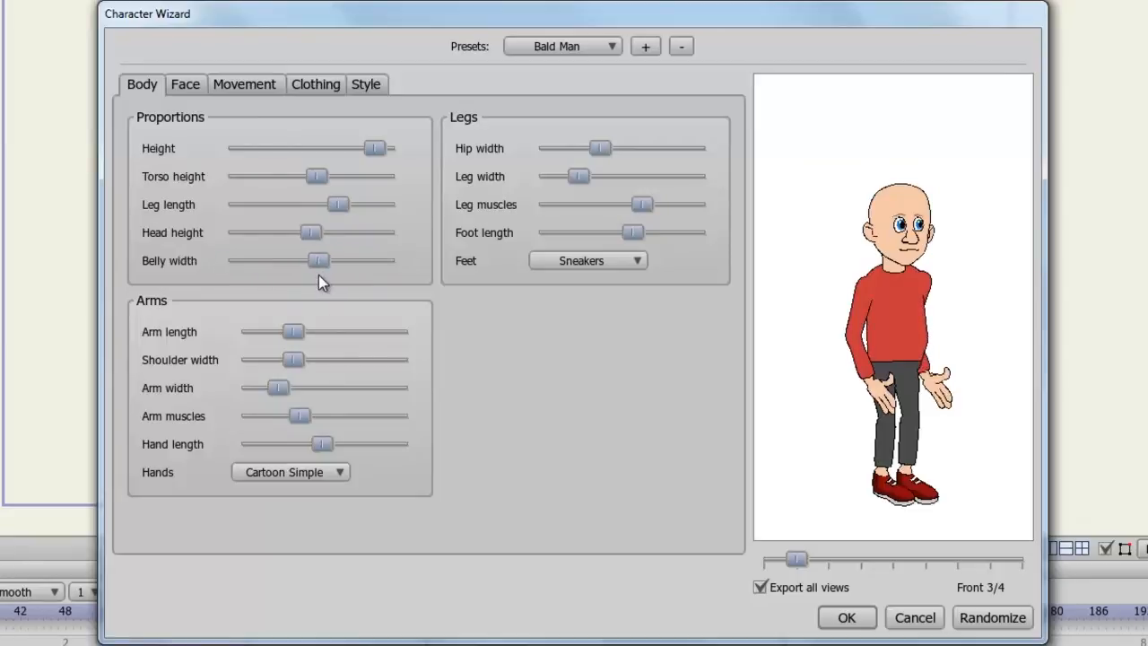
mouse_move(296, 339)
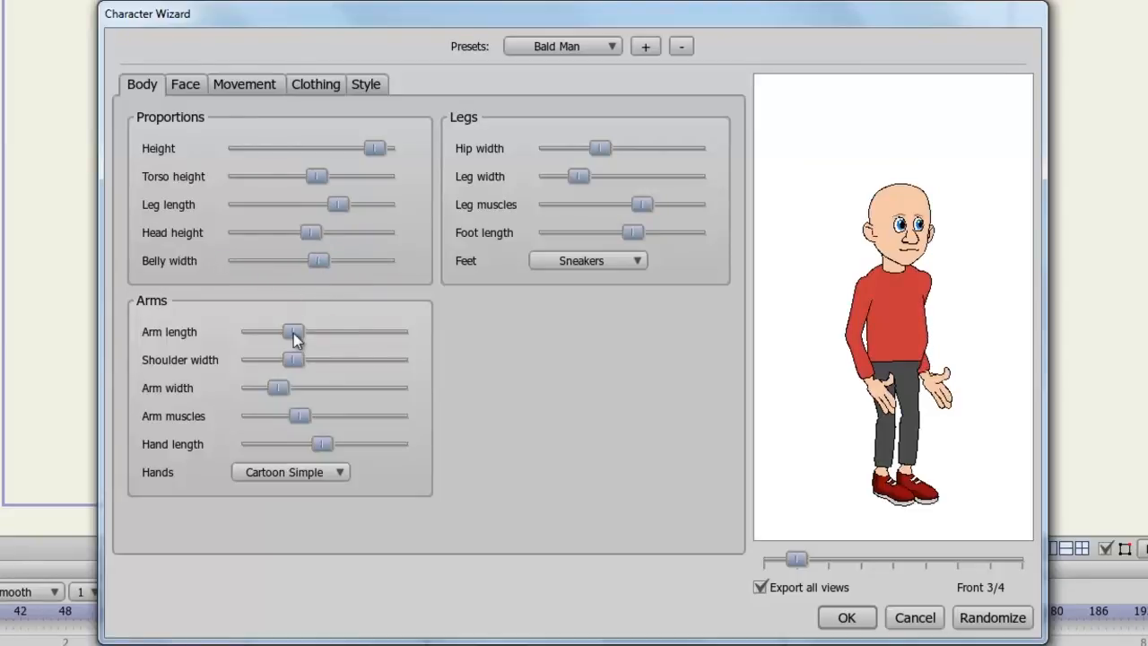
Lengthen the arms, broaden the shoulders, keep the arms thin with less muscle and adjust hand size.
left_click_drag(294, 332, 406, 331)
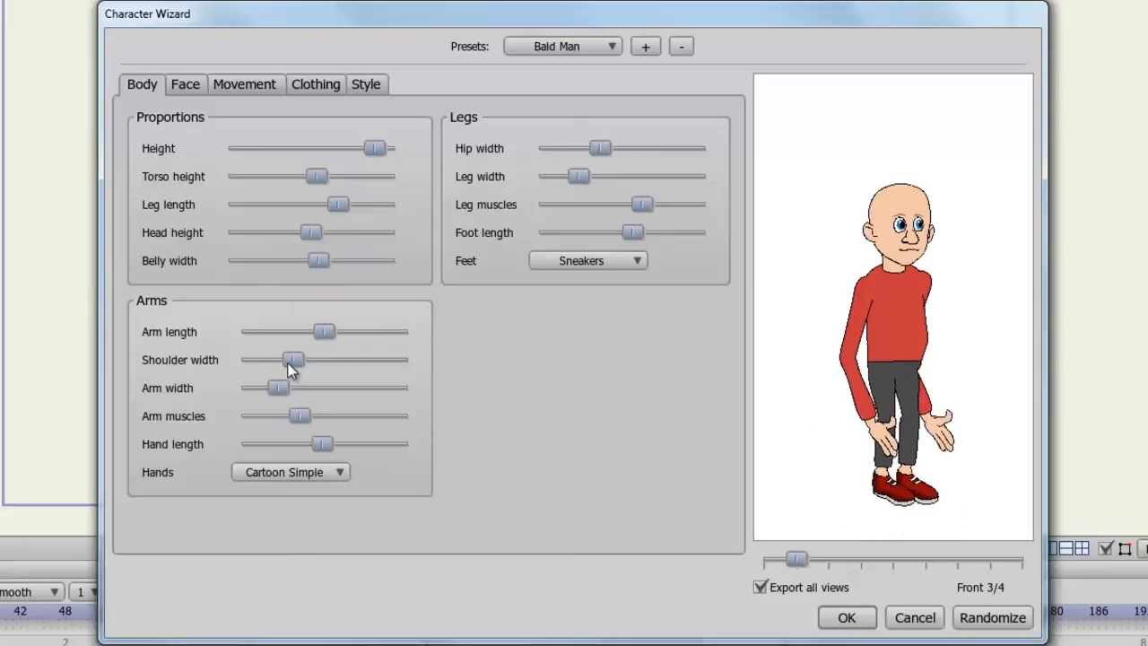
left_click_drag(293, 359, 329, 360)
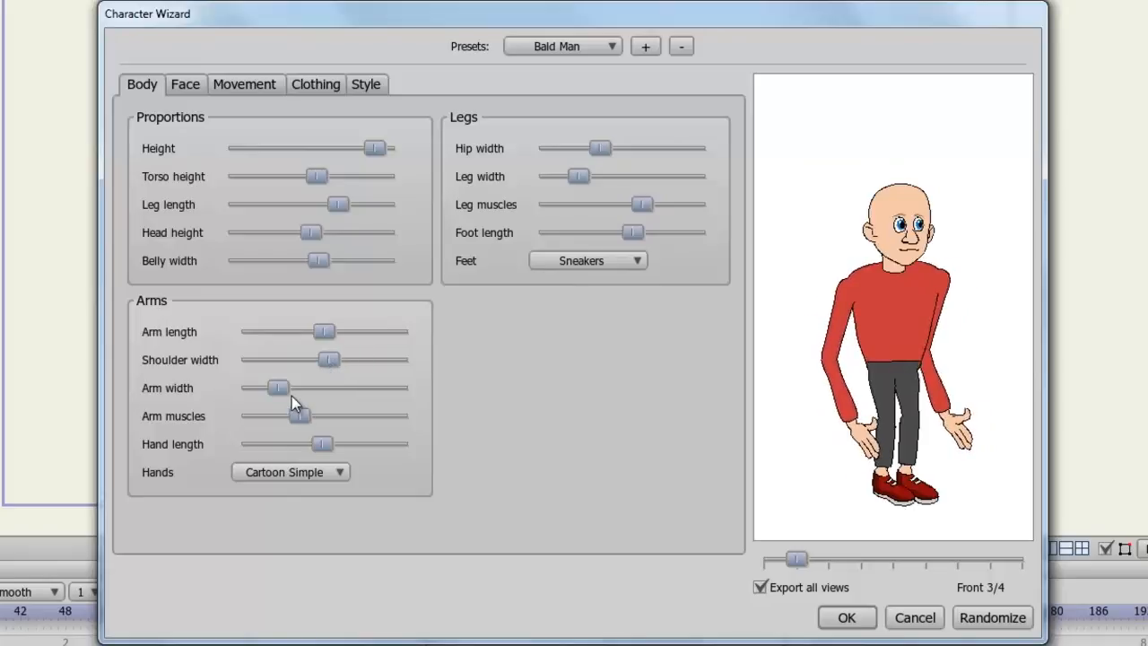
left_click_drag(278, 387, 321, 388)
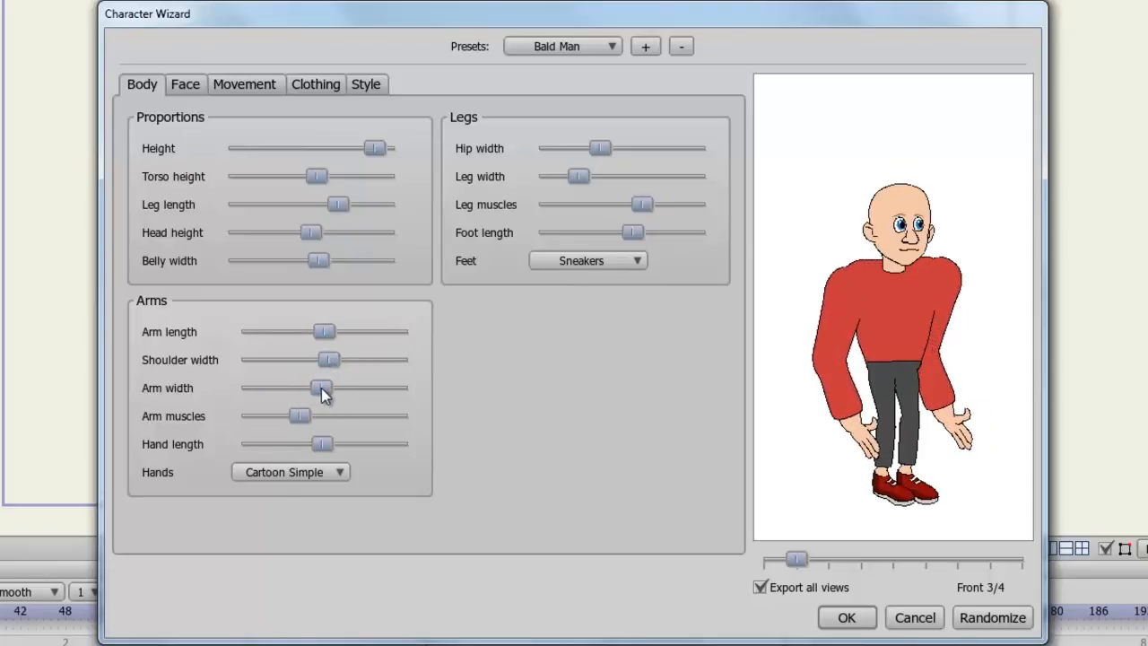
left_click_drag(323, 388, 291, 388)
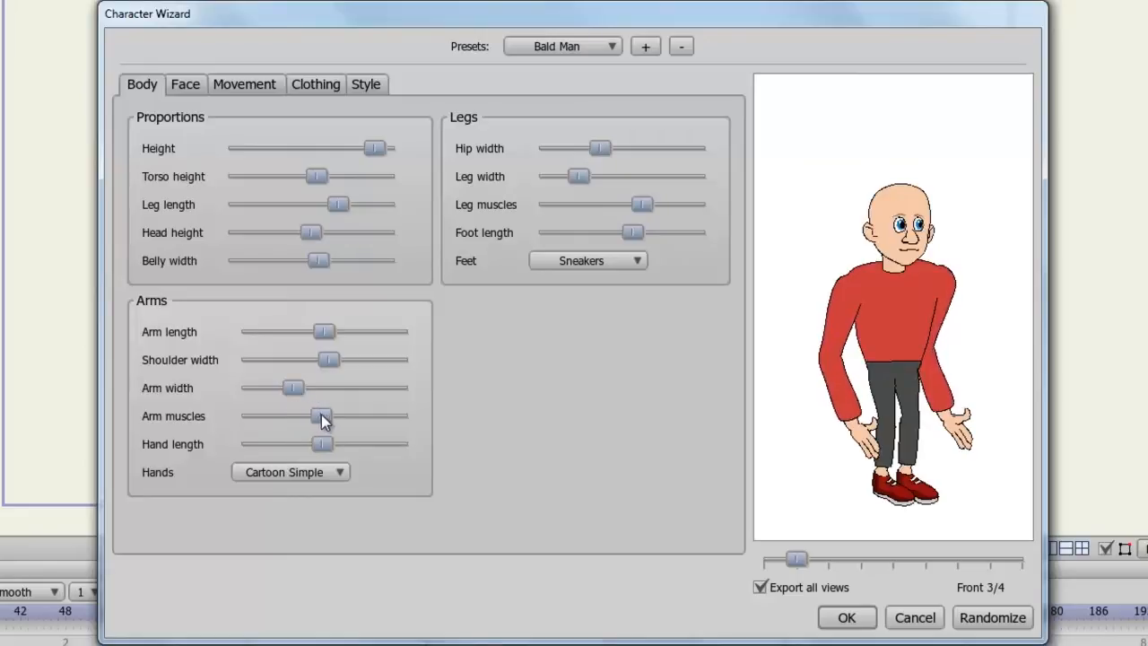
left_click_drag(321, 416, 260, 415)
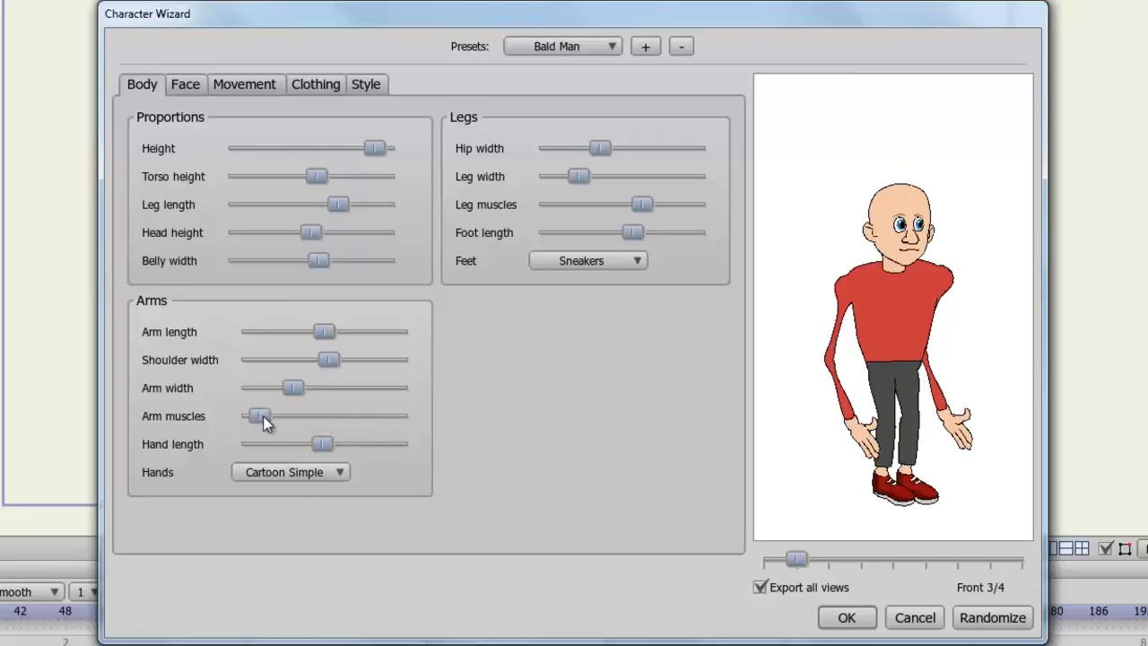
left_click_drag(258, 415, 276, 416)
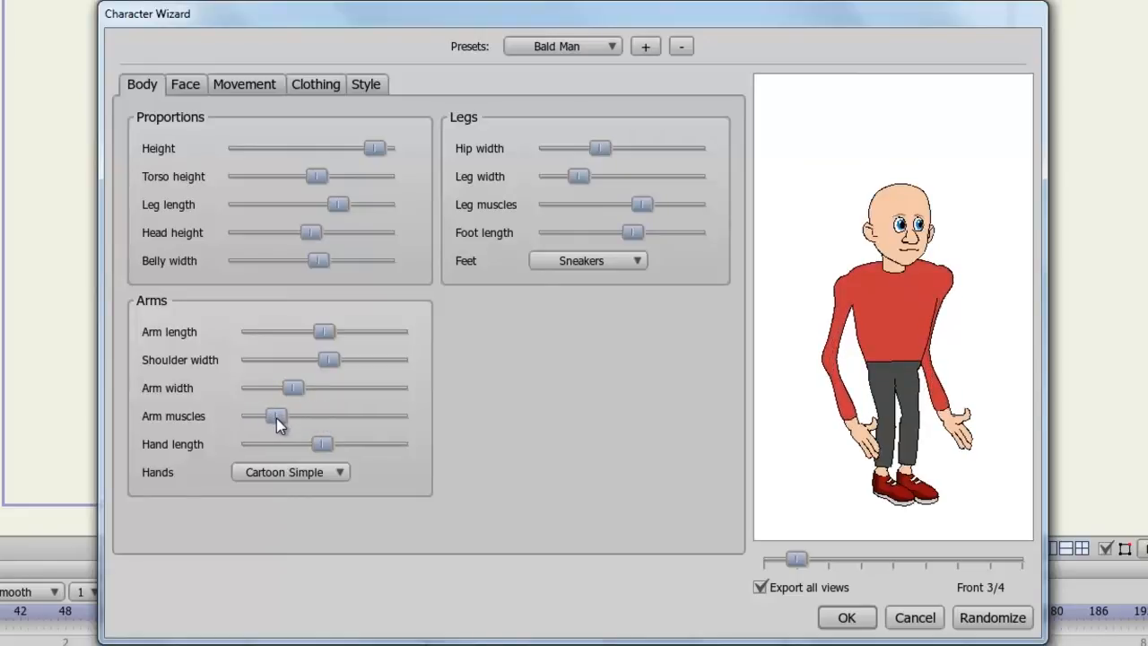
left_click_drag(278, 415, 267, 415)
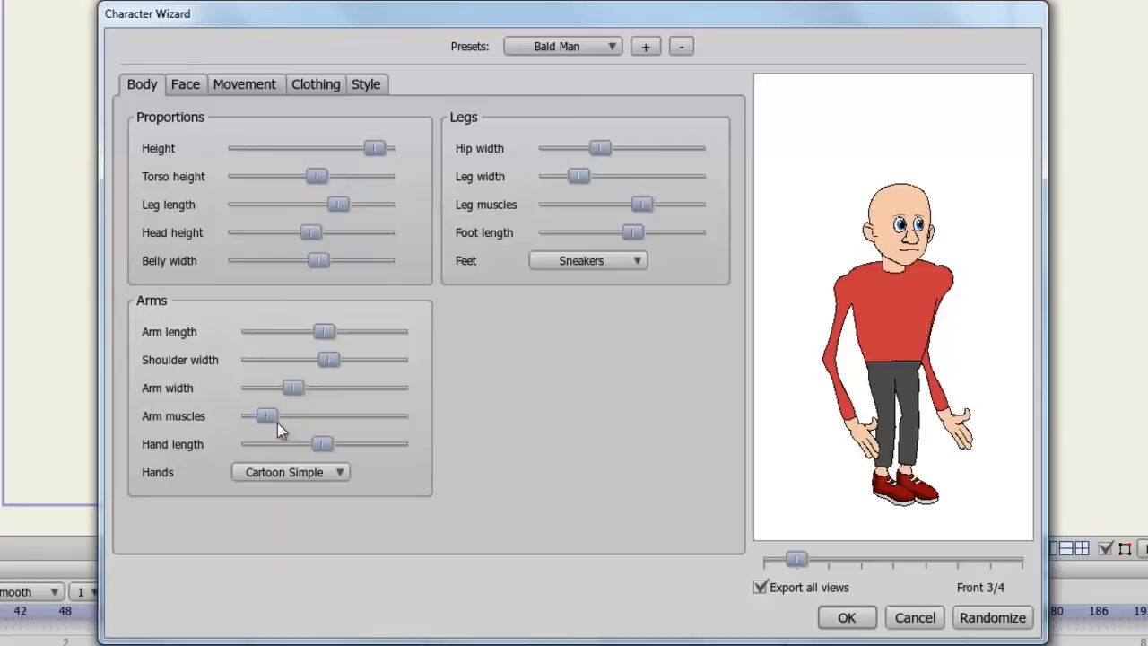
left_click_drag(323, 444, 363, 444)
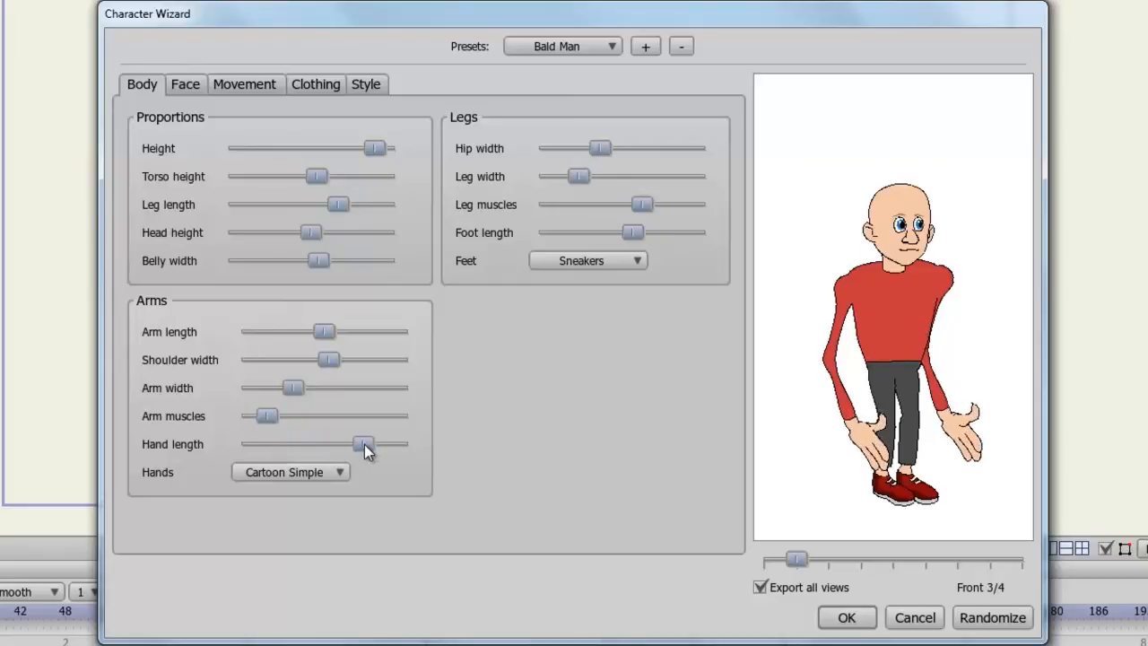
left_click_drag(363, 446, 325, 446)
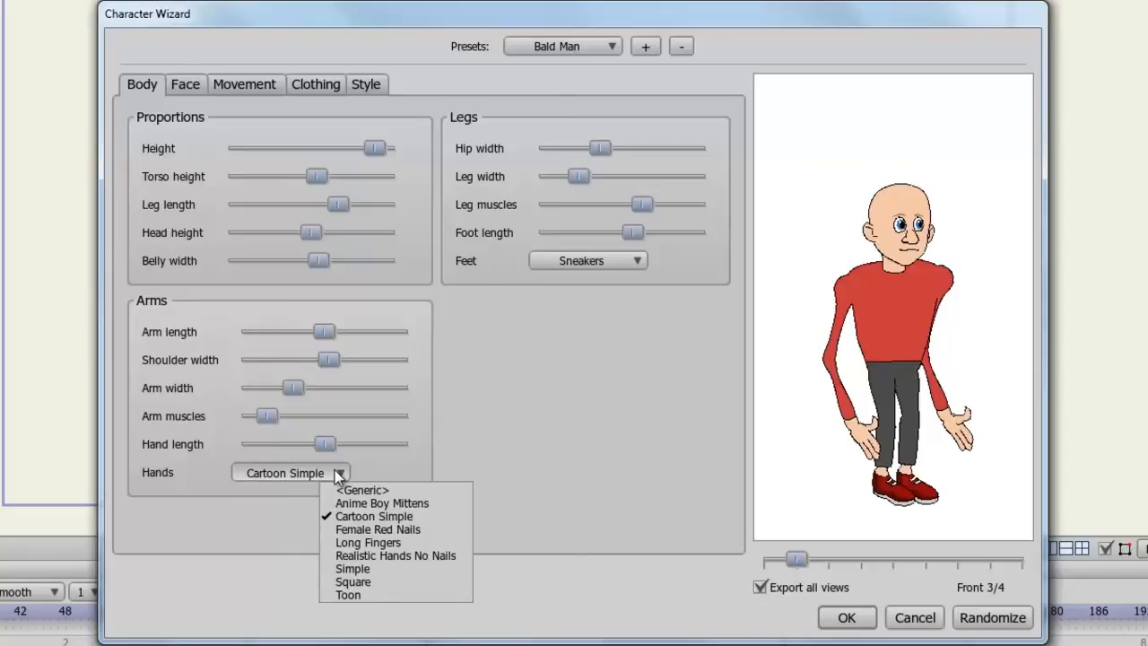
Try realistic hands then Square hands, and widen the hips and legs slightly.
left_click(395, 555)
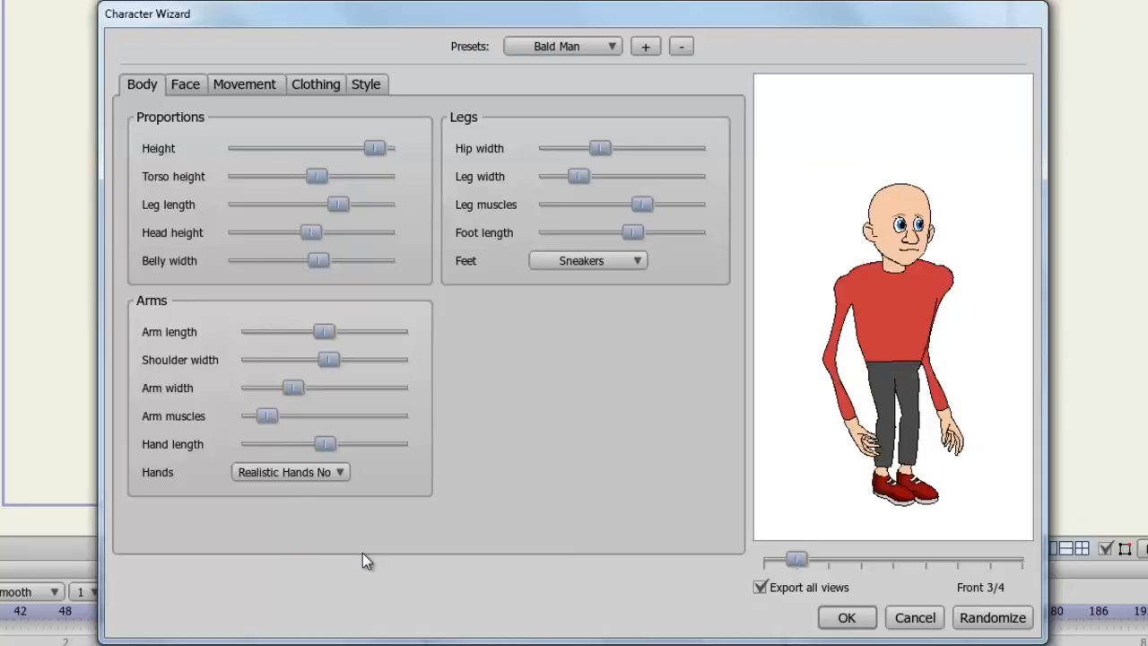
mouse_move(334, 478)
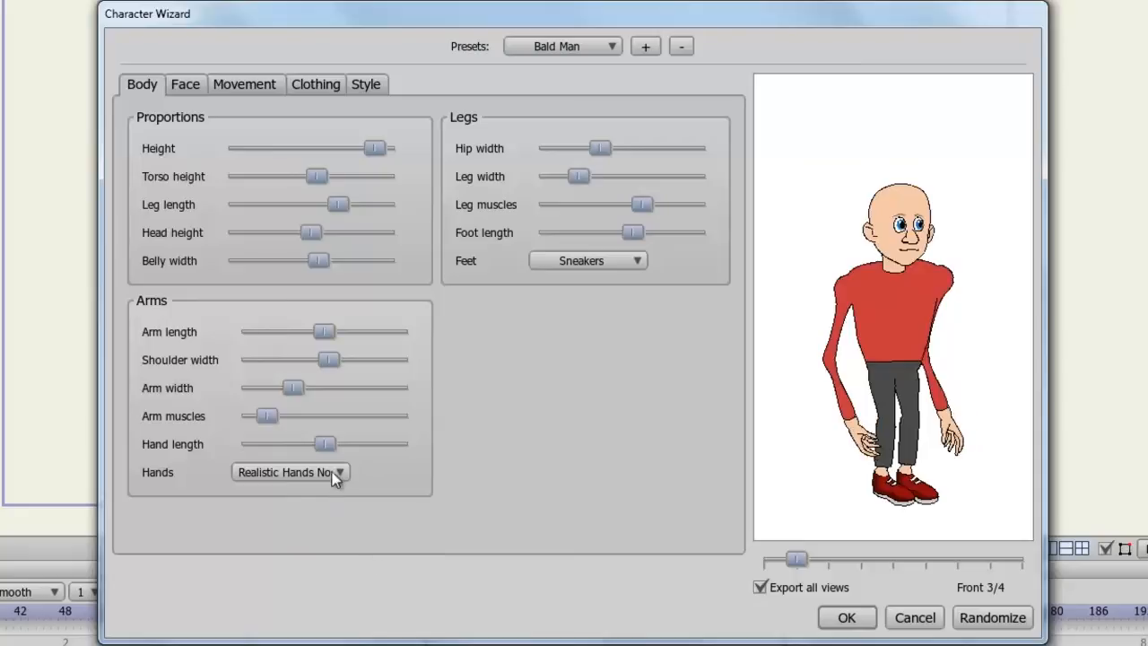
left_click(288, 472)
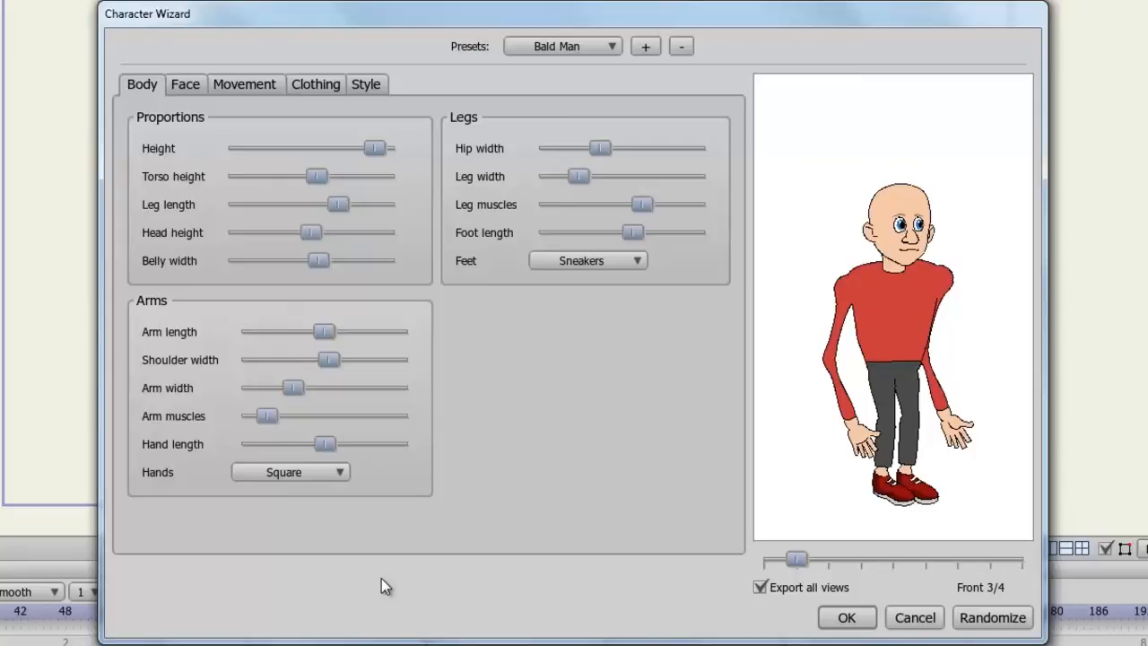
left_click_drag(599, 148, 621, 148)
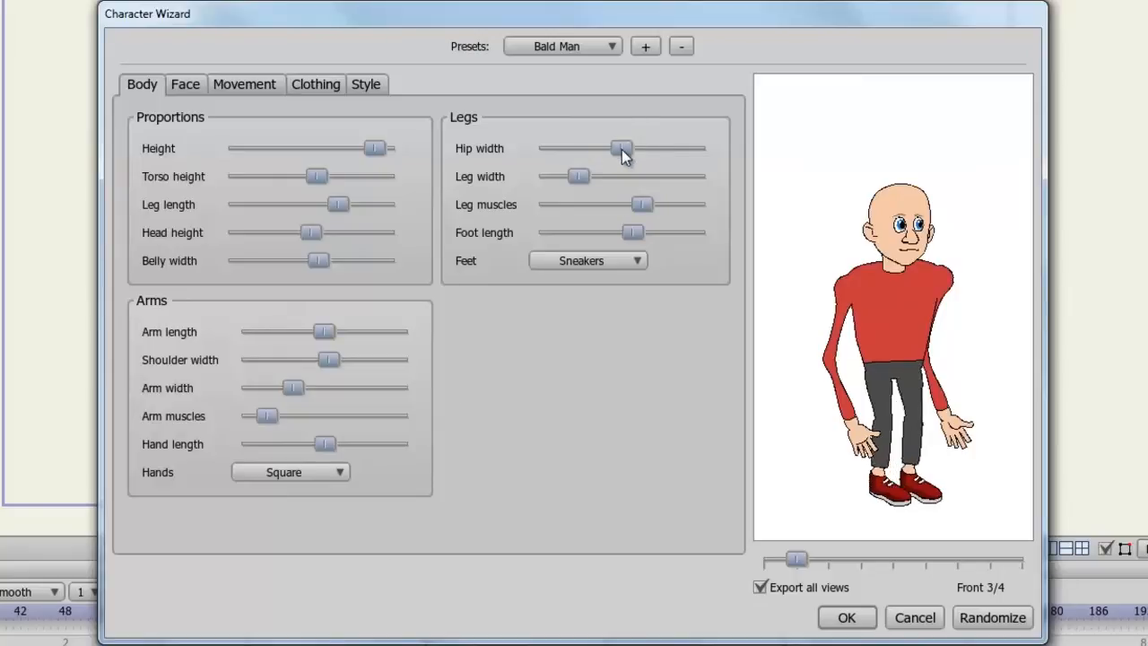
left_click_drag(622, 148, 626, 148)
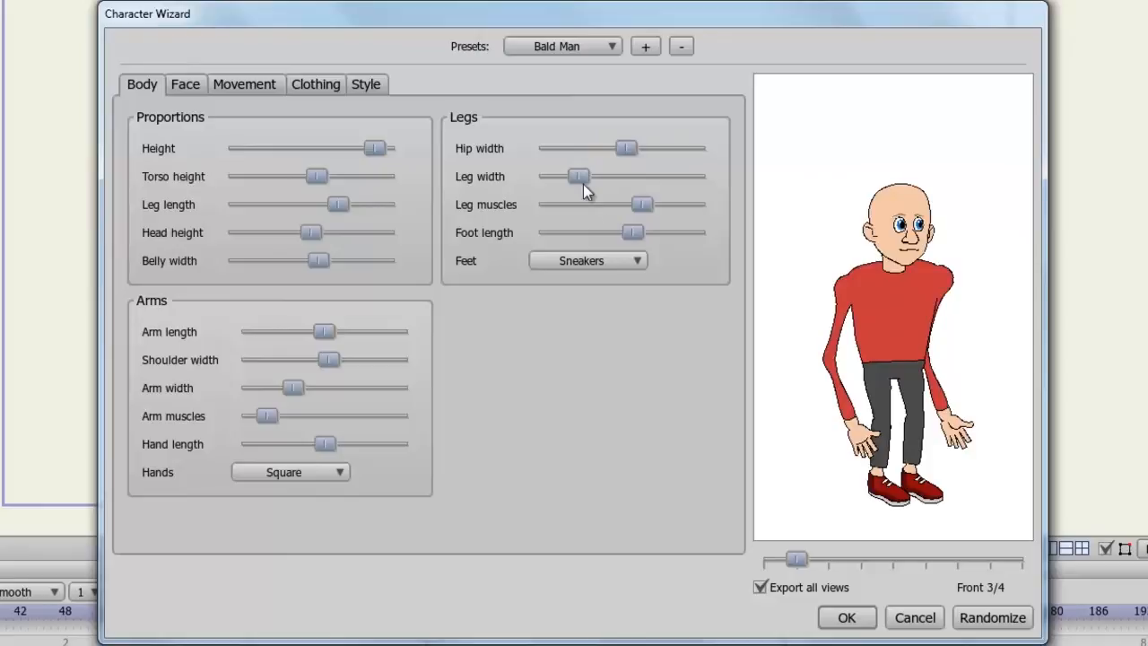
left_click_drag(579, 175, 594, 175)
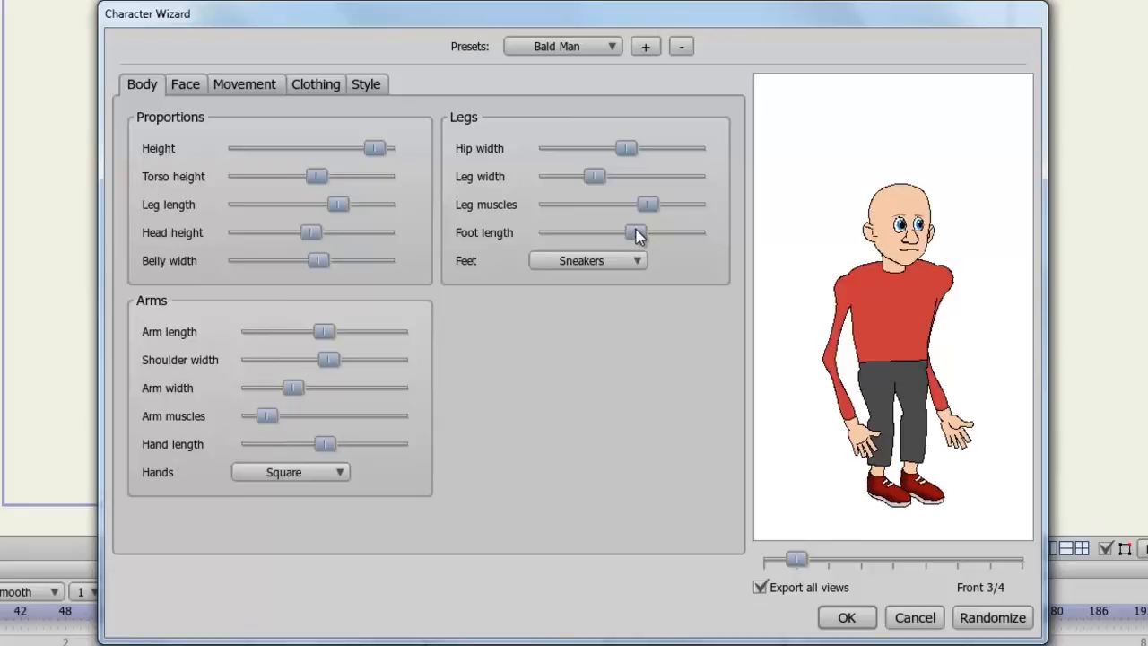
Lengthen the feet slightly and set the footwear to Bare after trying another option.
left_click(636, 260)
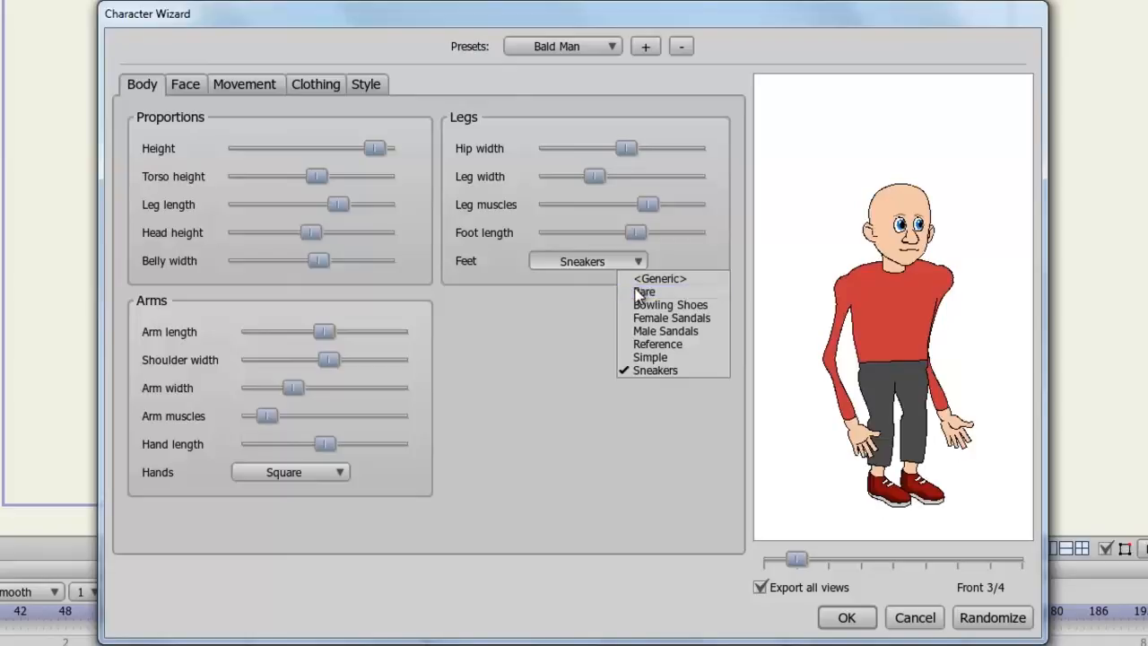
left_click(644, 292)
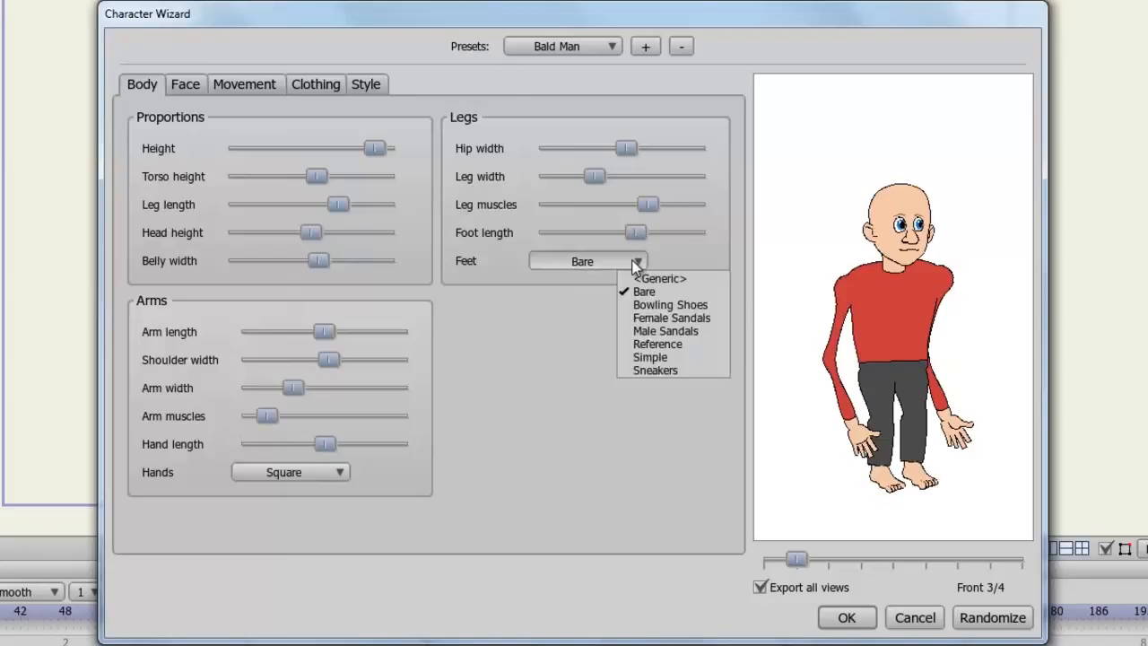
left_click(650, 357)
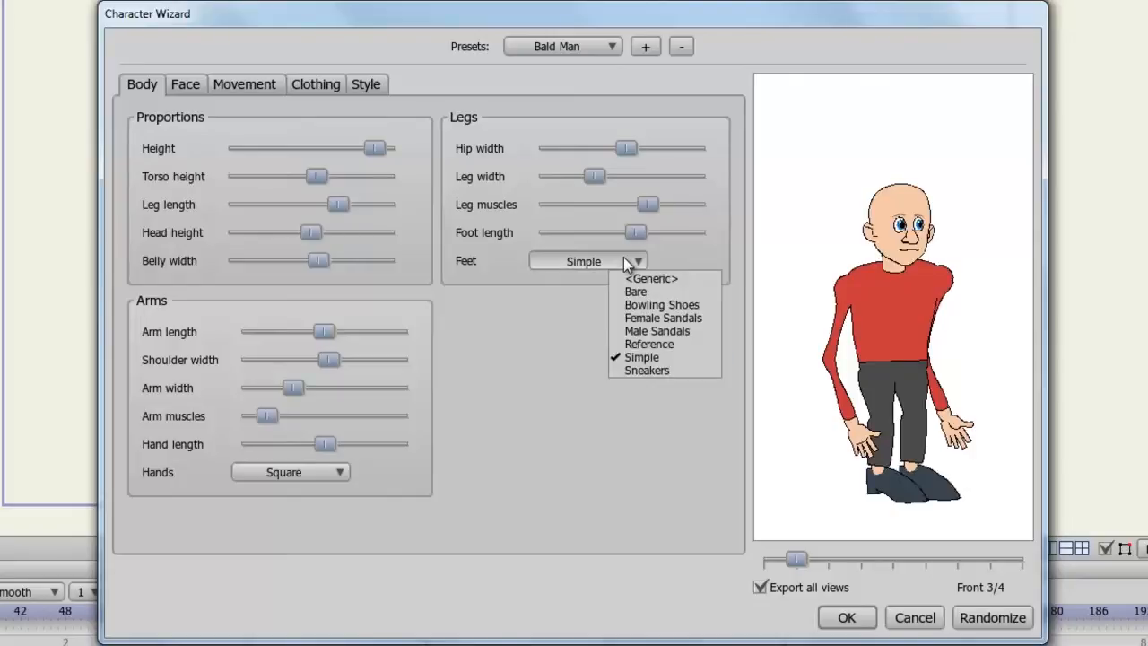
left_click(635, 291)
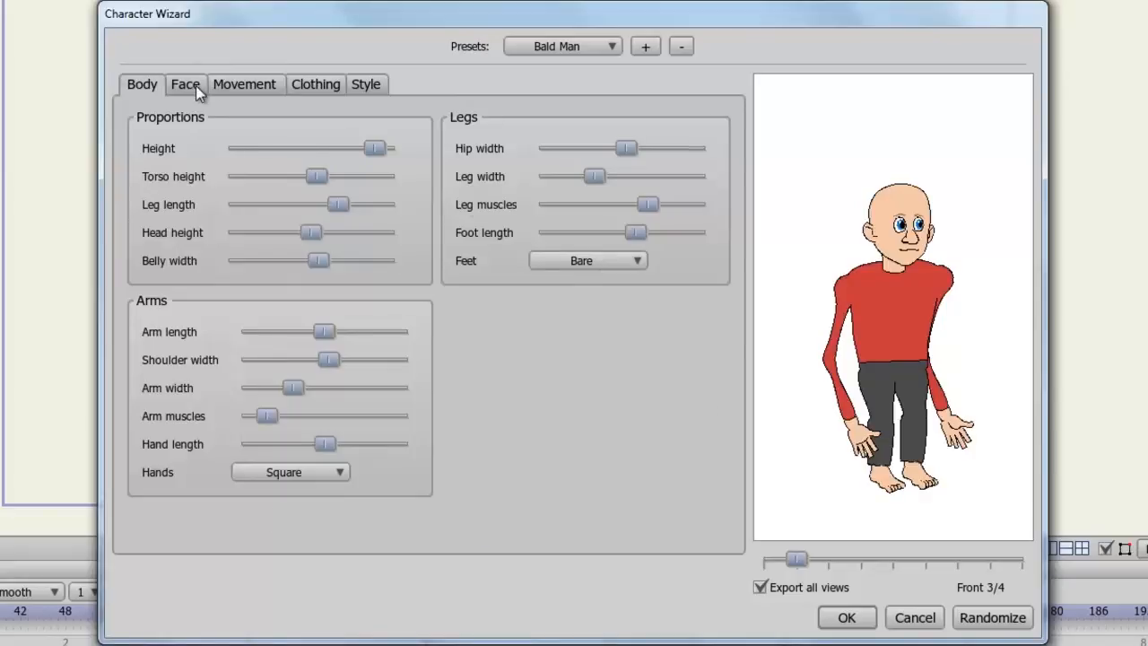
Switch to the Face settings and set the head to Boy Toon after trying Anime Boy Winter.
left_click(184, 84)
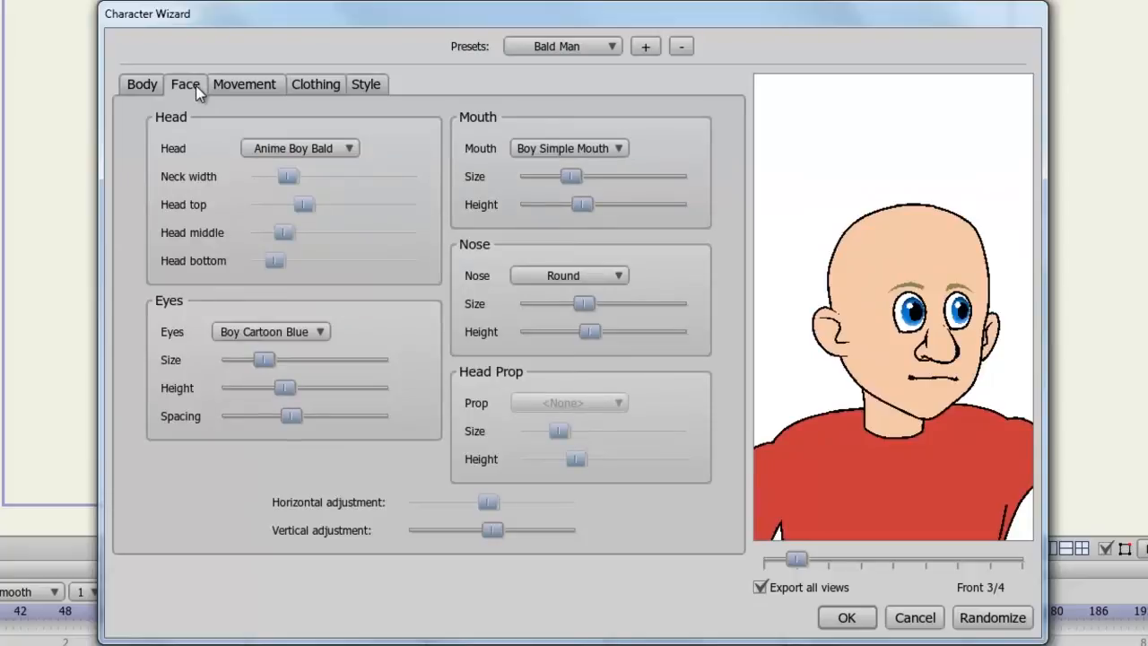
mouse_move(390, 168)
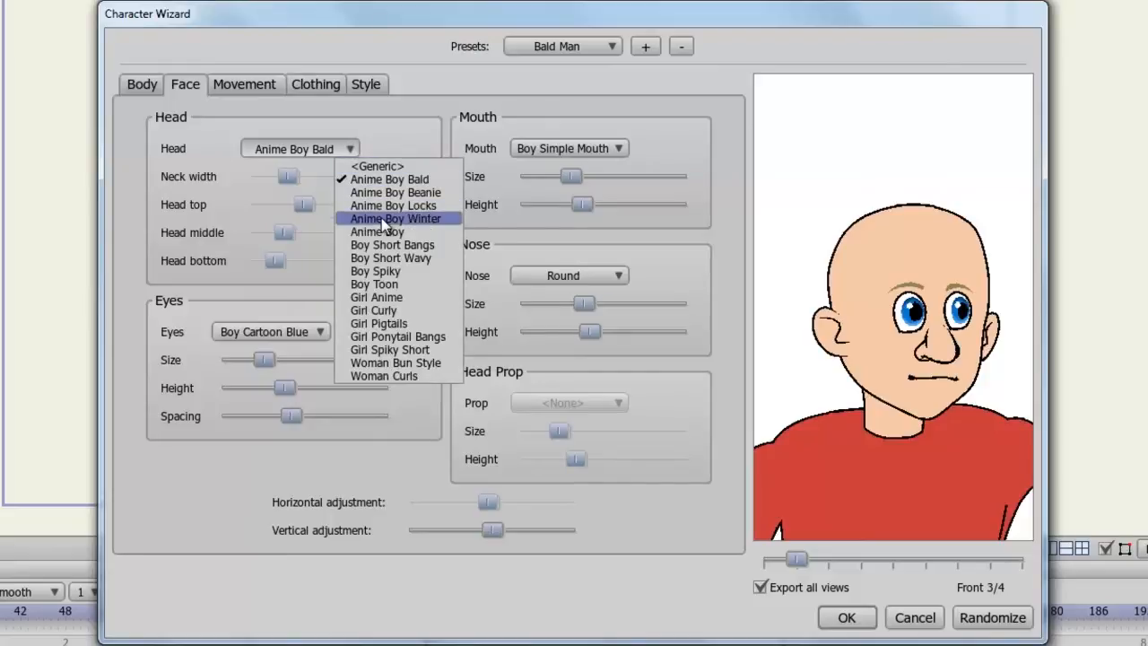
left_click(394, 219)
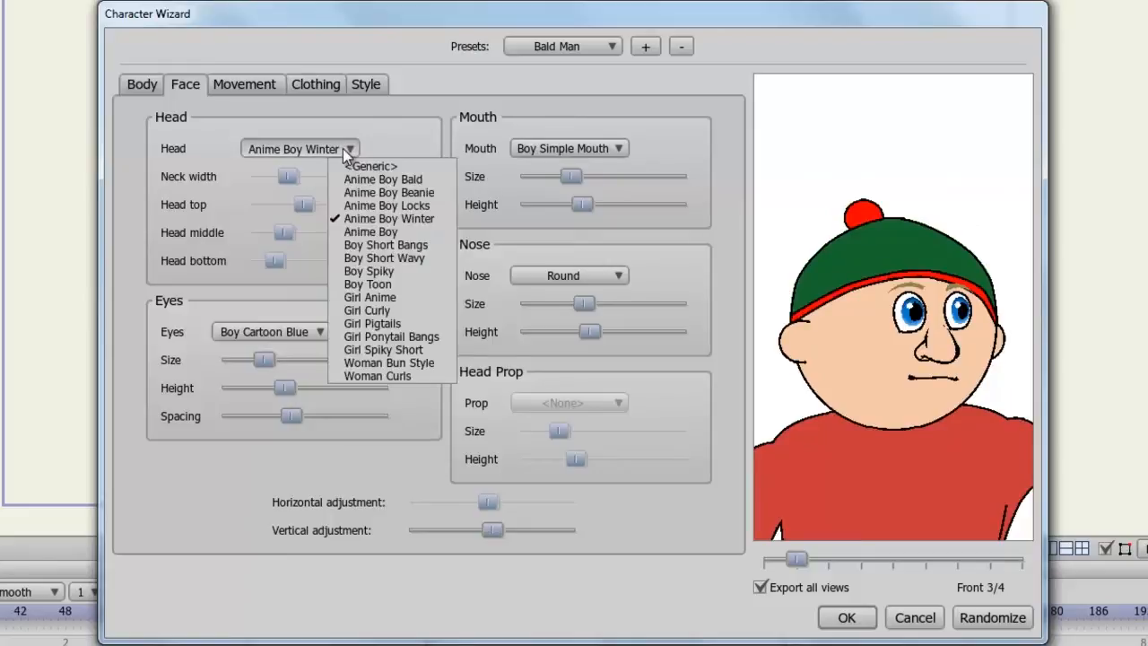
left_click(366, 284)
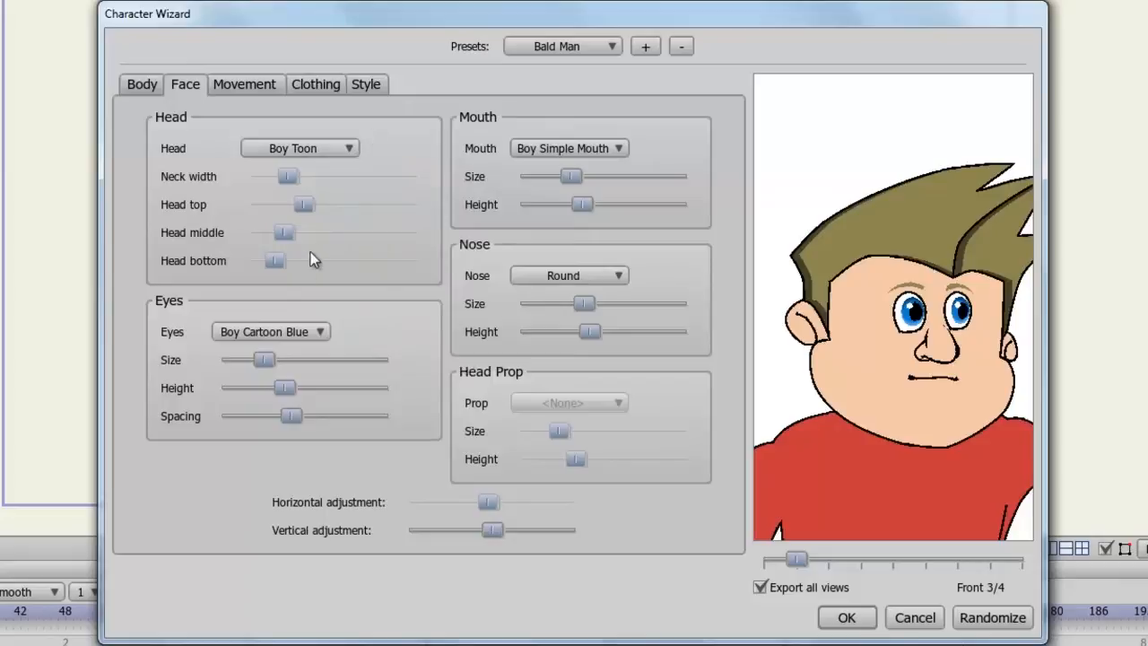
mouse_move(291, 183)
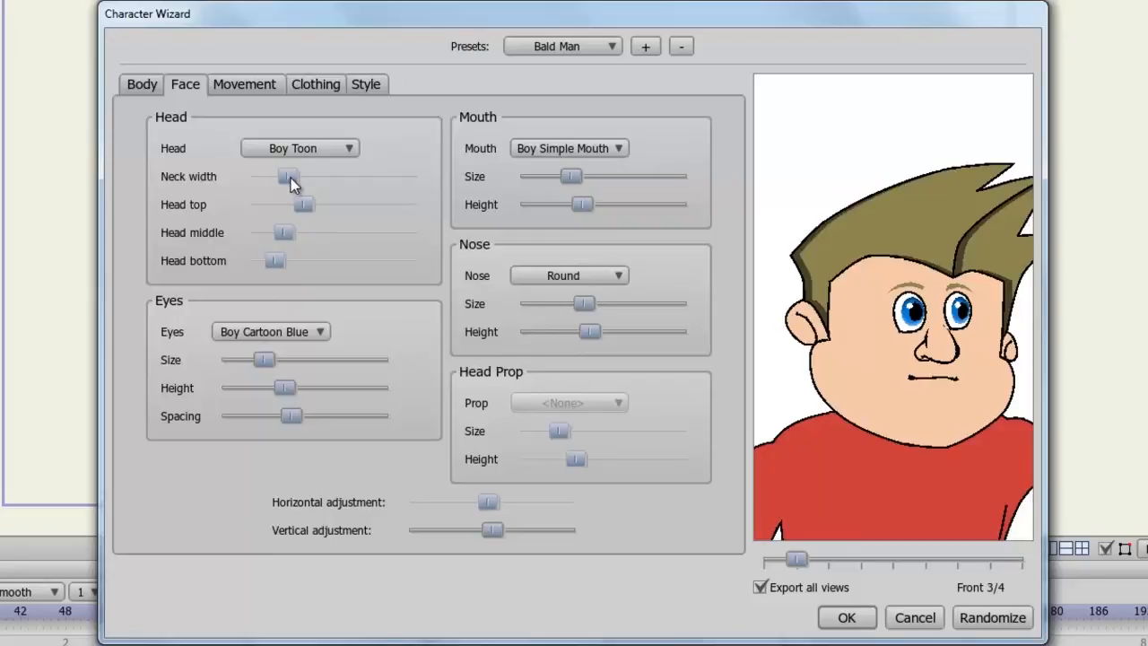
Use a rounder Generic head with Boy Short Bangs hair and slightly smaller, lower eyes.
left_click(299, 148)
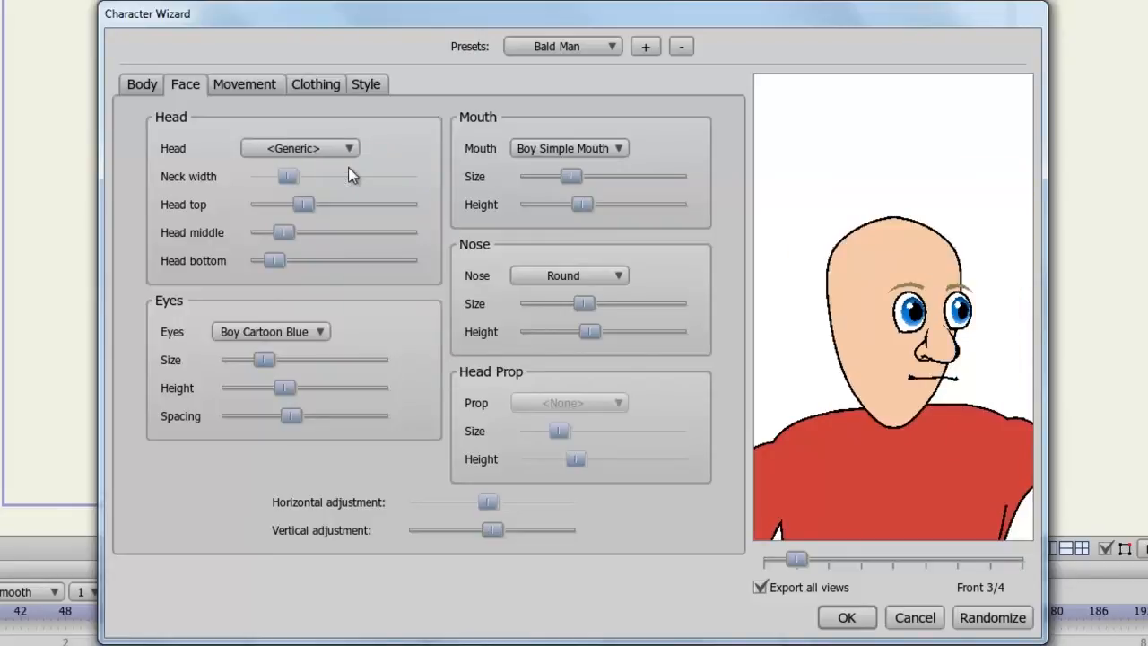
left_click_drag(304, 204, 317, 205)
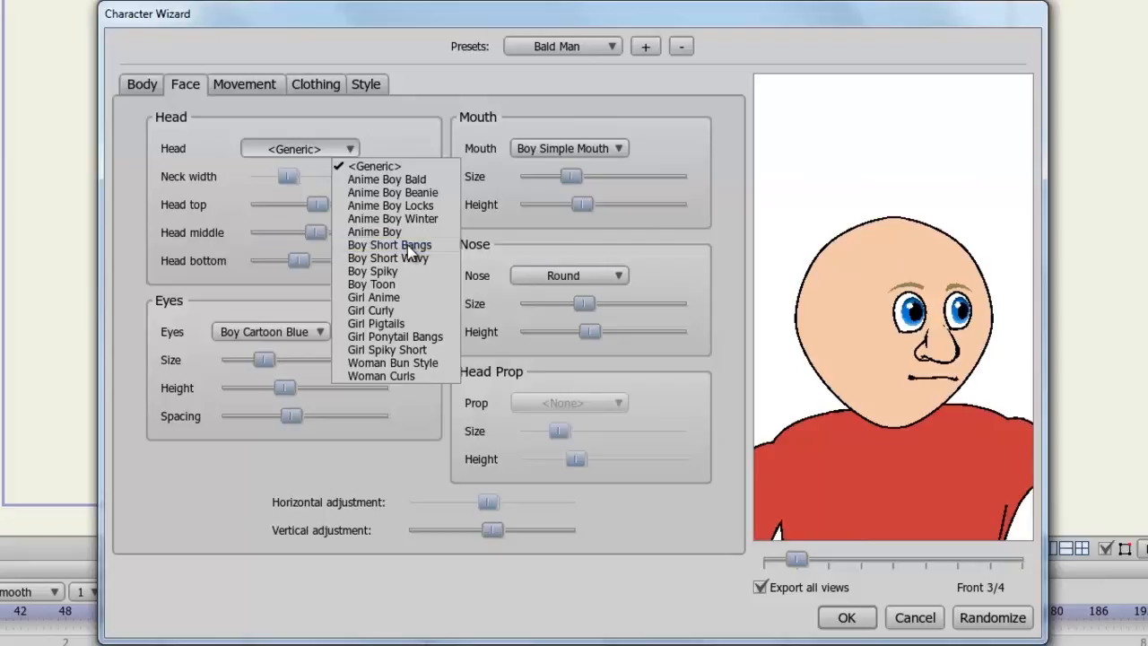
left_click(389, 245)
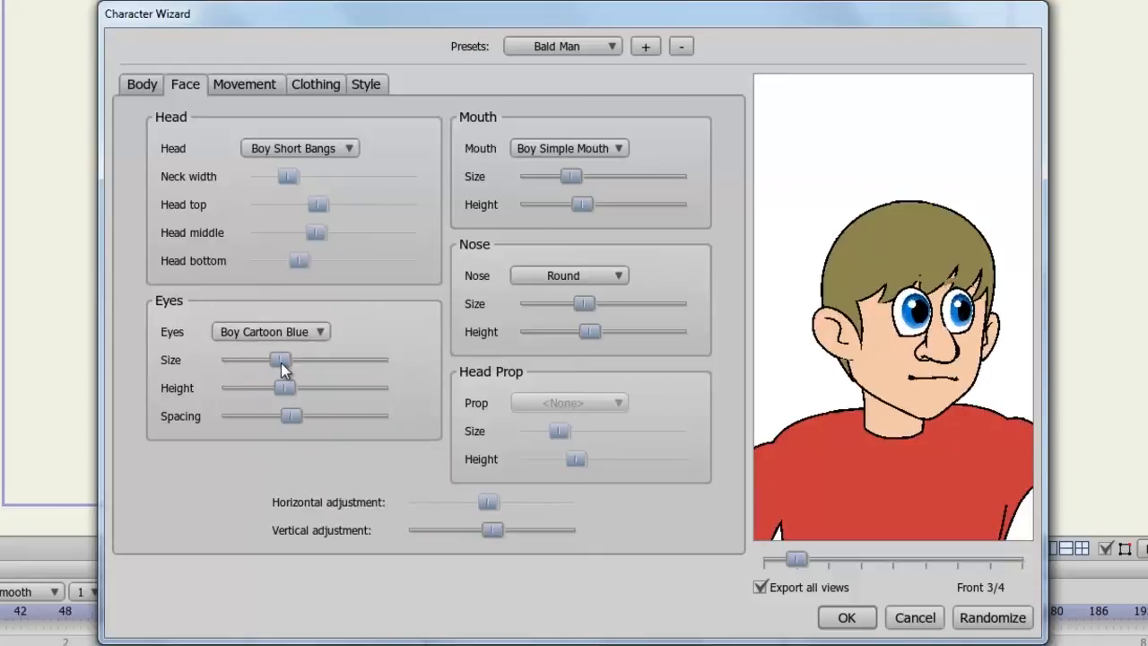
left_click_drag(280, 360, 262, 359)
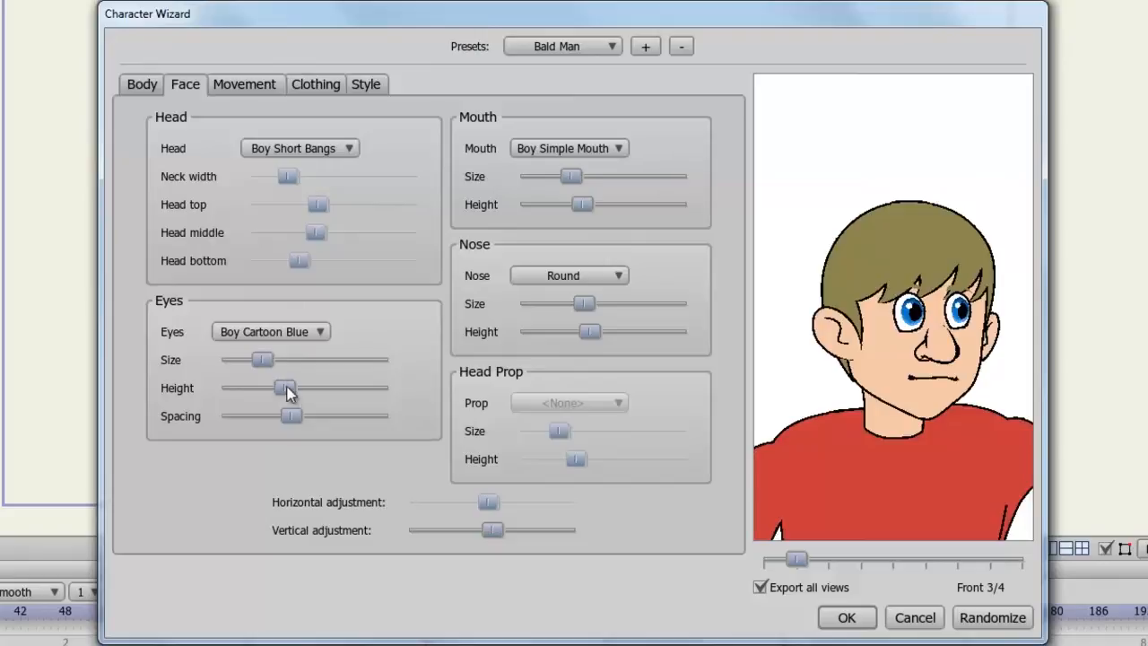
left_click_drag(287, 388, 281, 387)
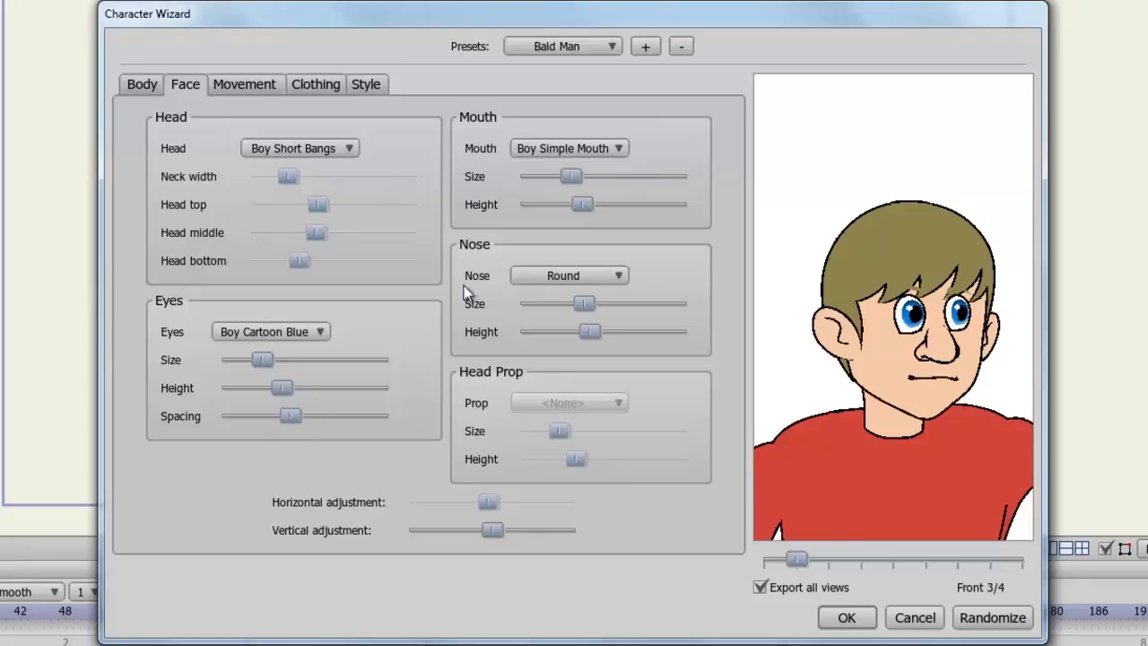
Set the mouth to the Cut Out smile and fine-tune the vertical position of the facial features.
left_click(568, 148)
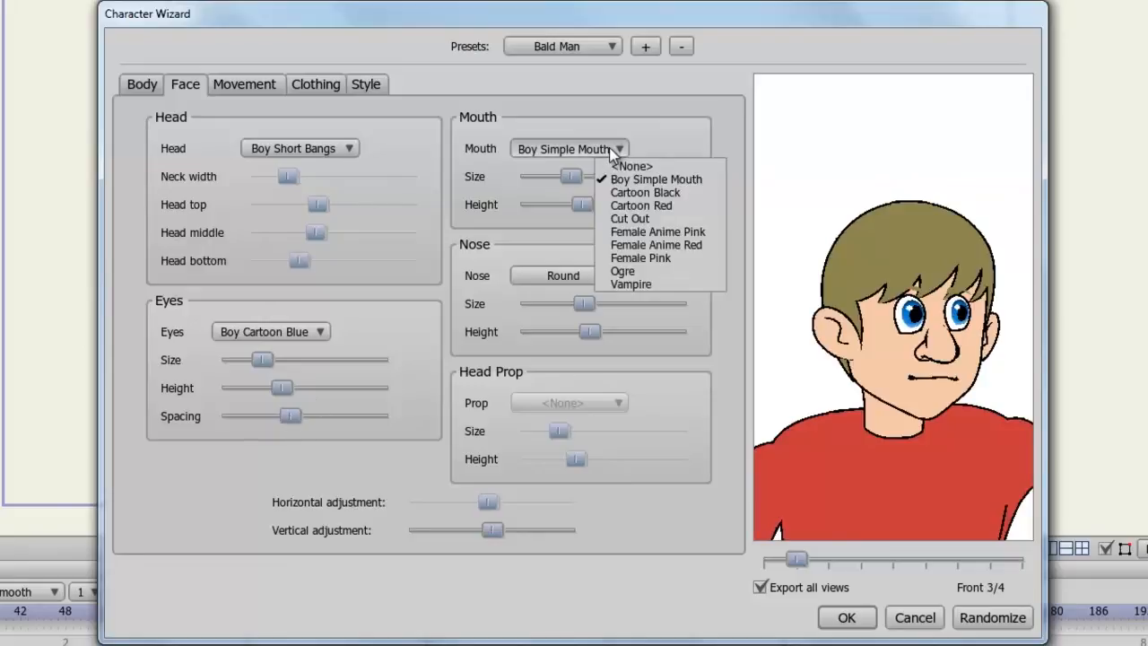
left_click(630, 218)
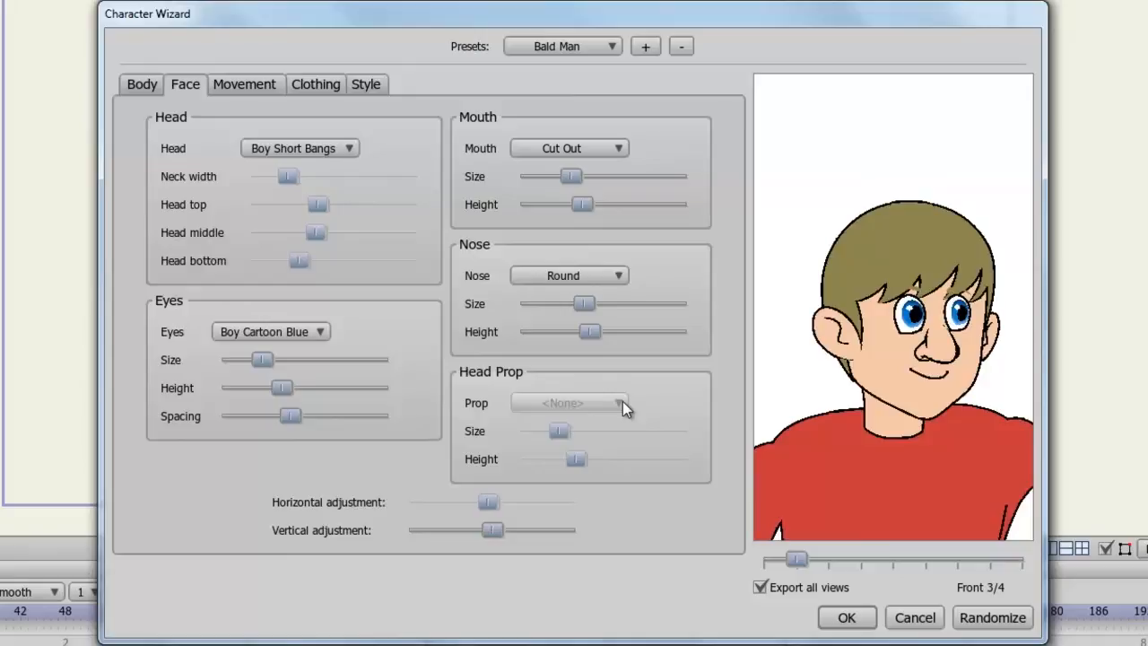
mouse_move(491, 531)
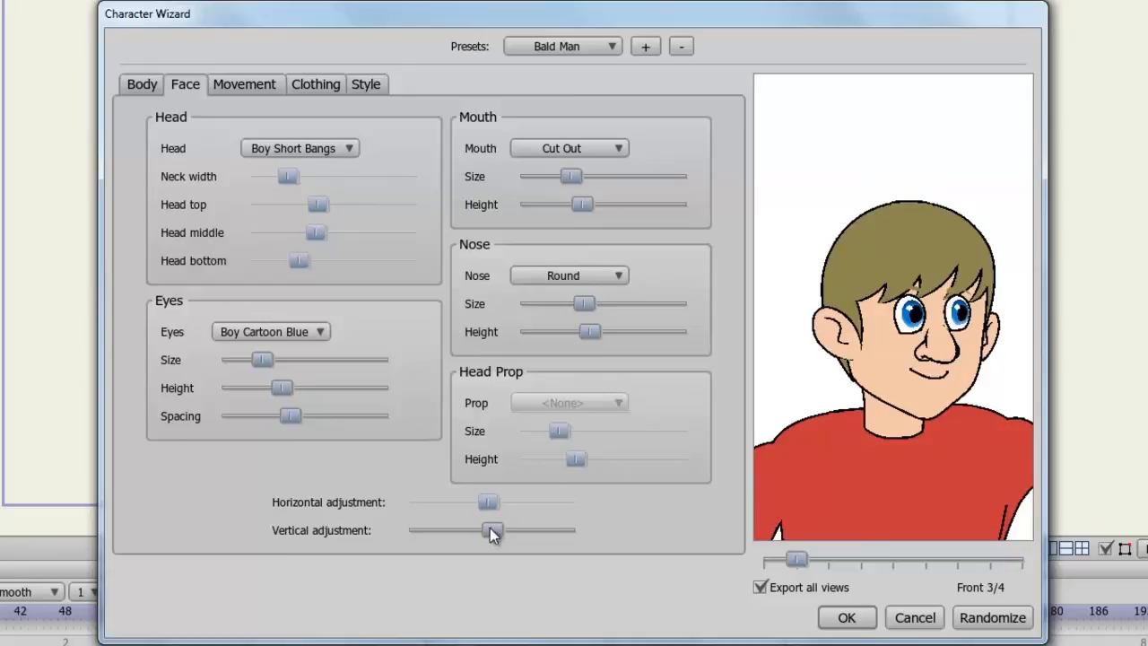
left_click_drag(492, 530, 482, 530)
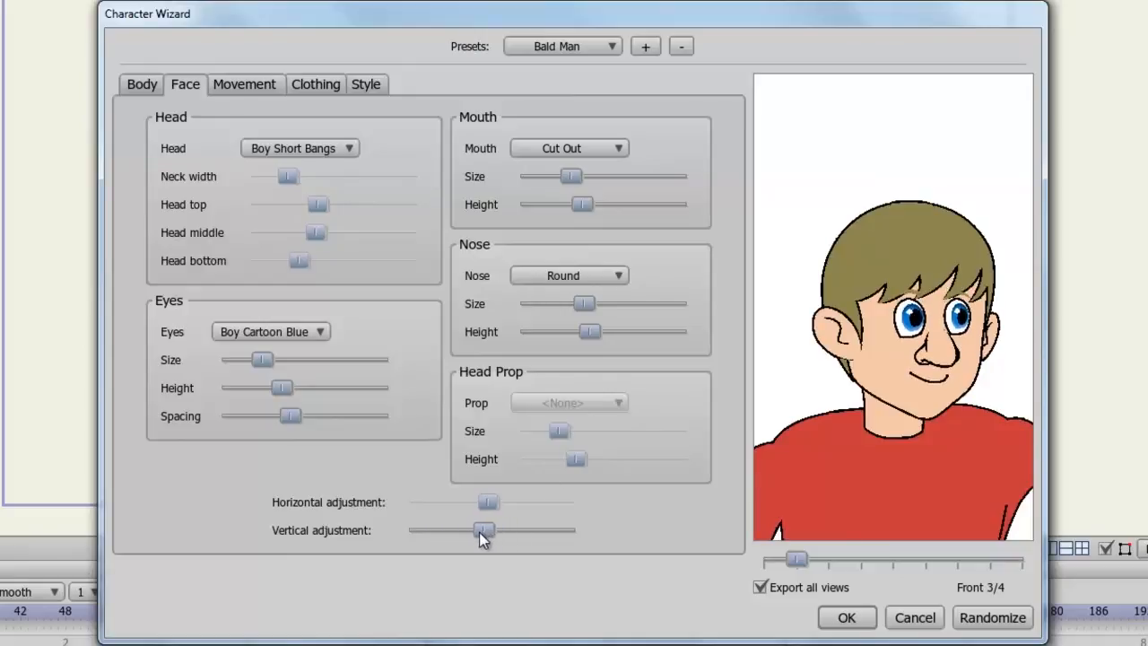
left_click_drag(482, 529, 491, 530)
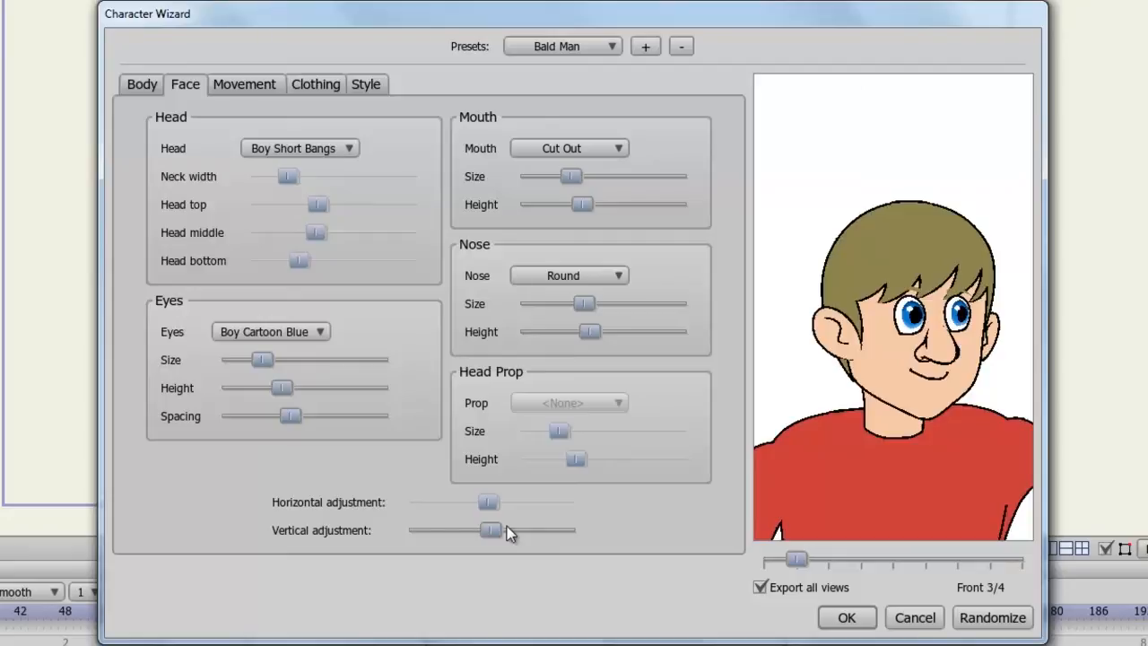
mouse_move(817, 566)
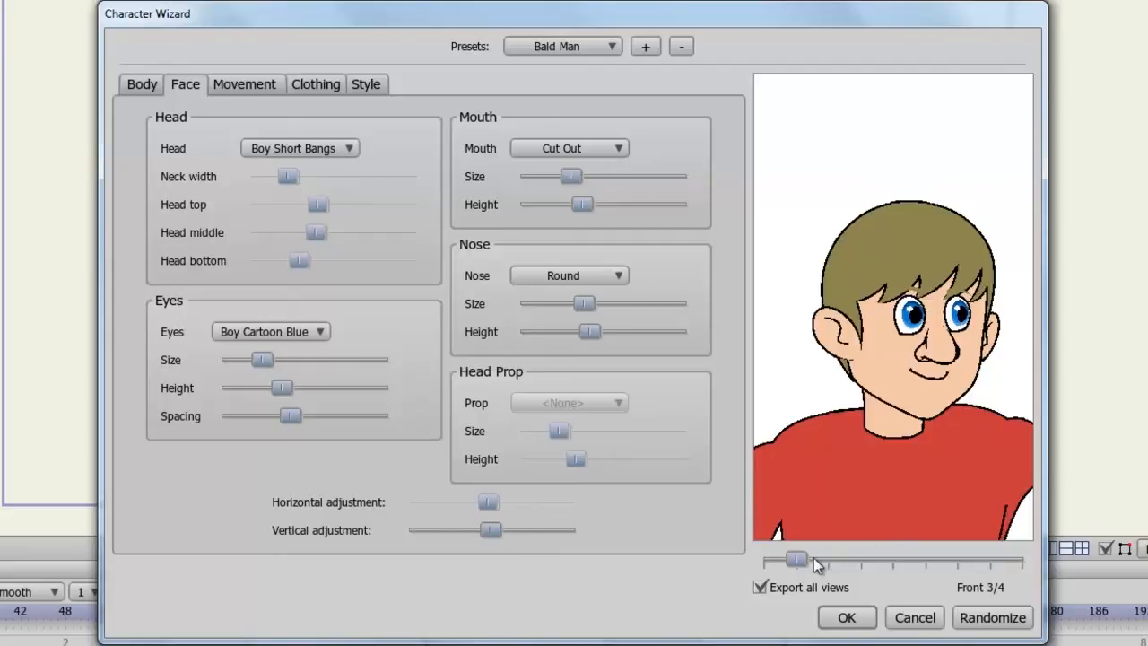
left_click_drag(796, 558, 827, 559)
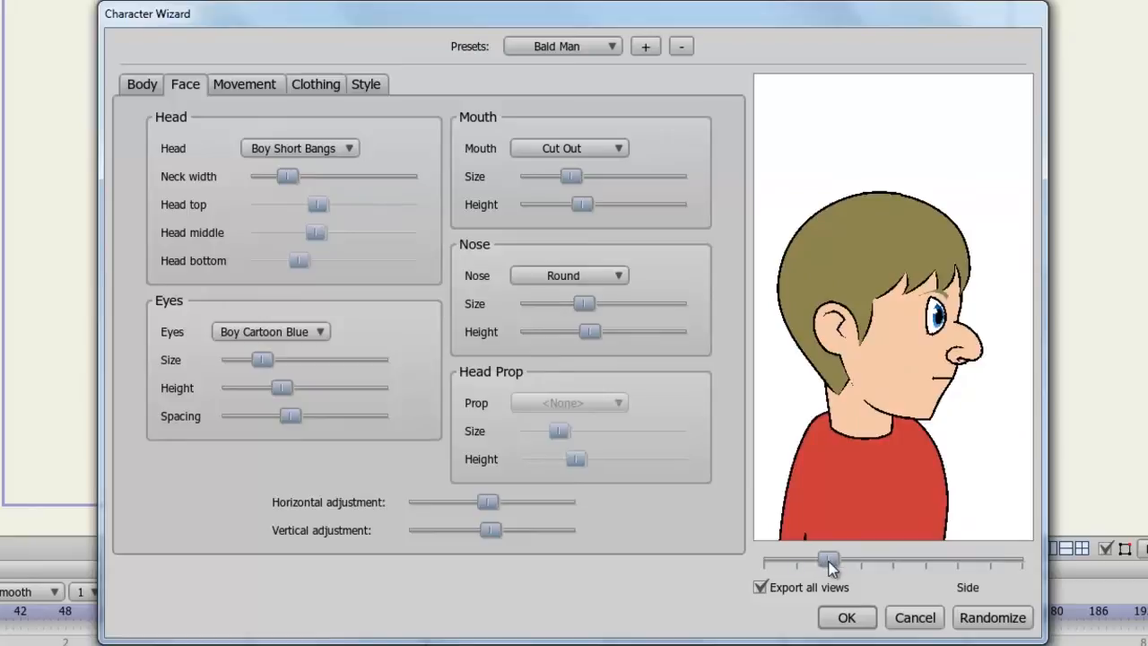
left_click_drag(829, 558, 923, 558)
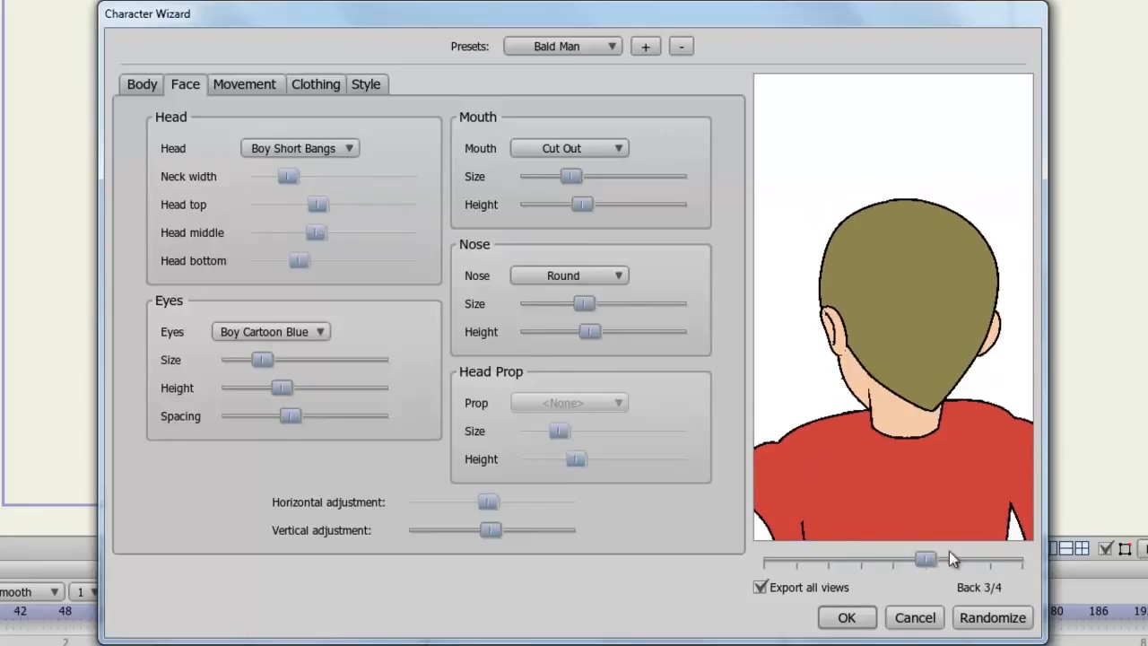
left_click_drag(924, 559, 989, 559)
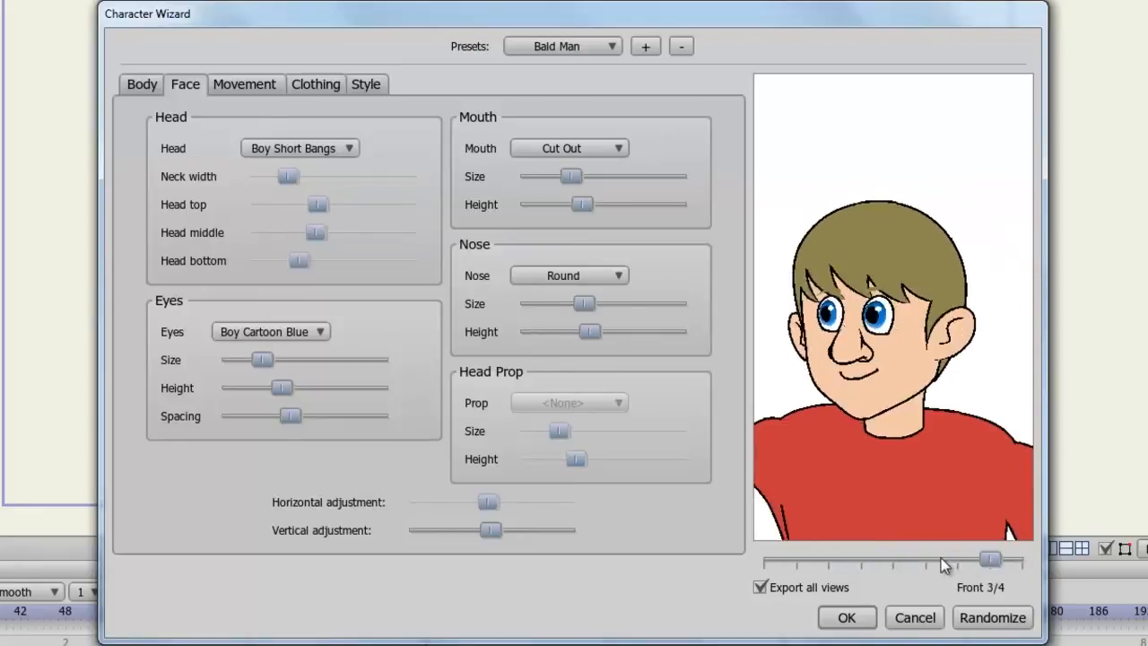
left_click_drag(989, 560, 796, 560)
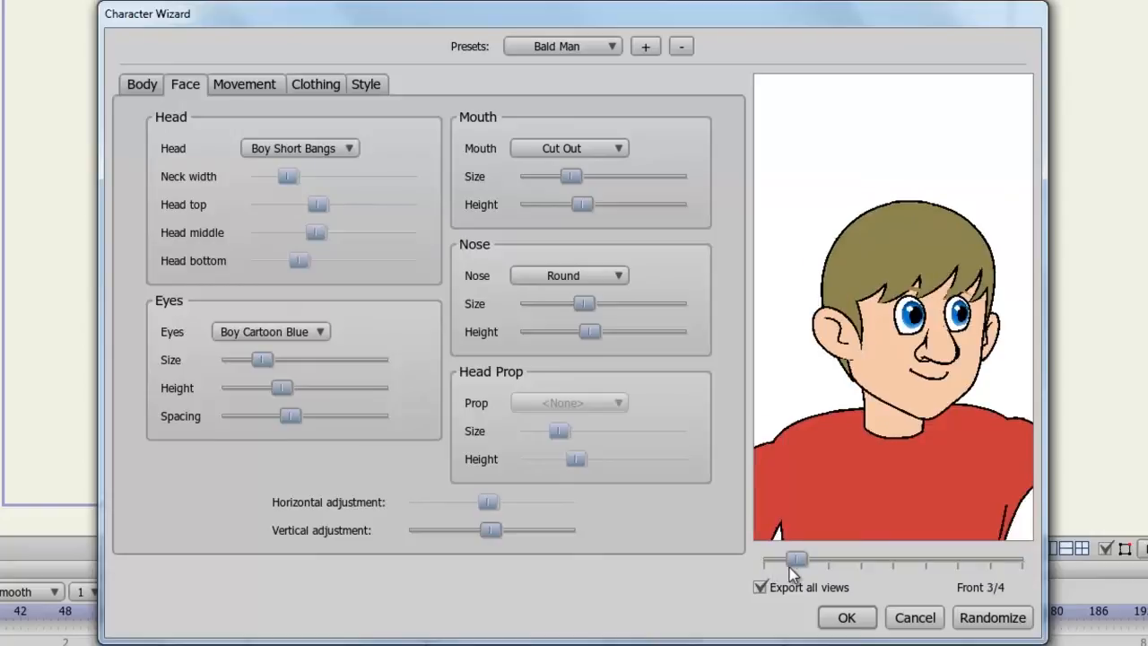
left_click(244, 84)
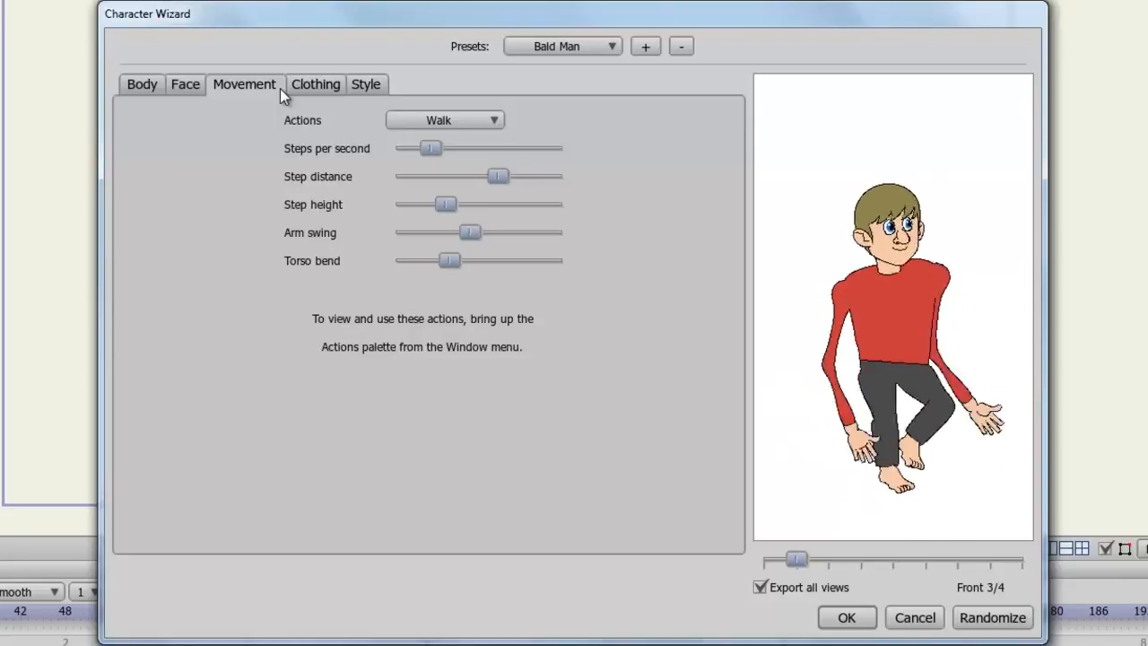
Speed up the walk with longer, higher steps and more torso bend, then preview the Jump action.
left_click(445, 120)
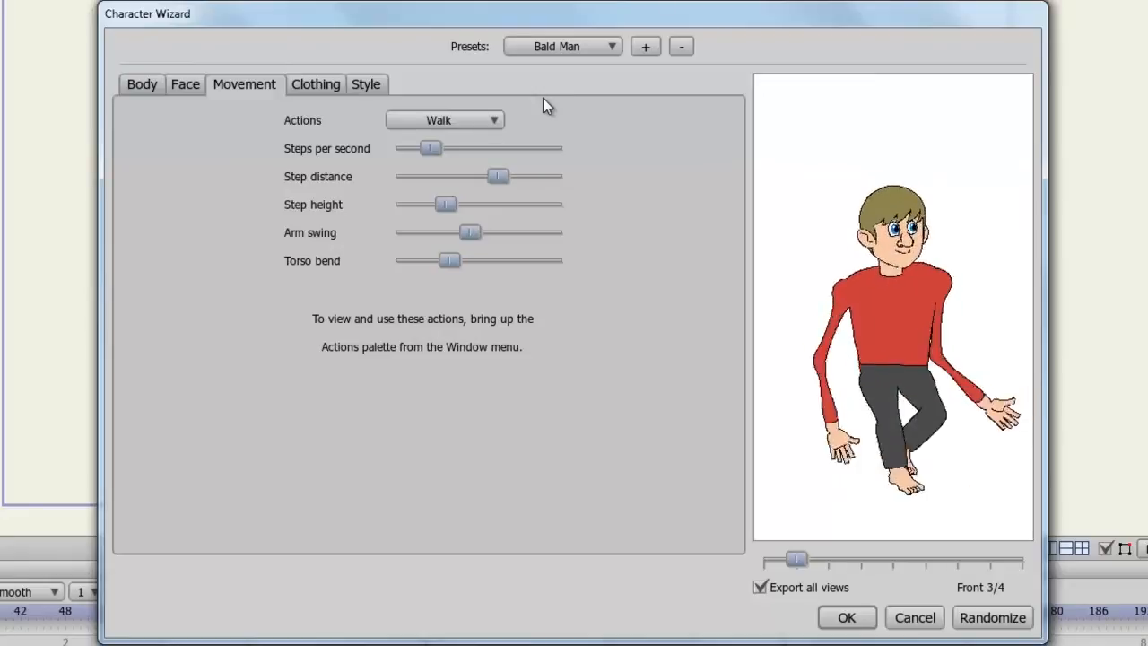
left_click_drag(430, 148, 532, 148)
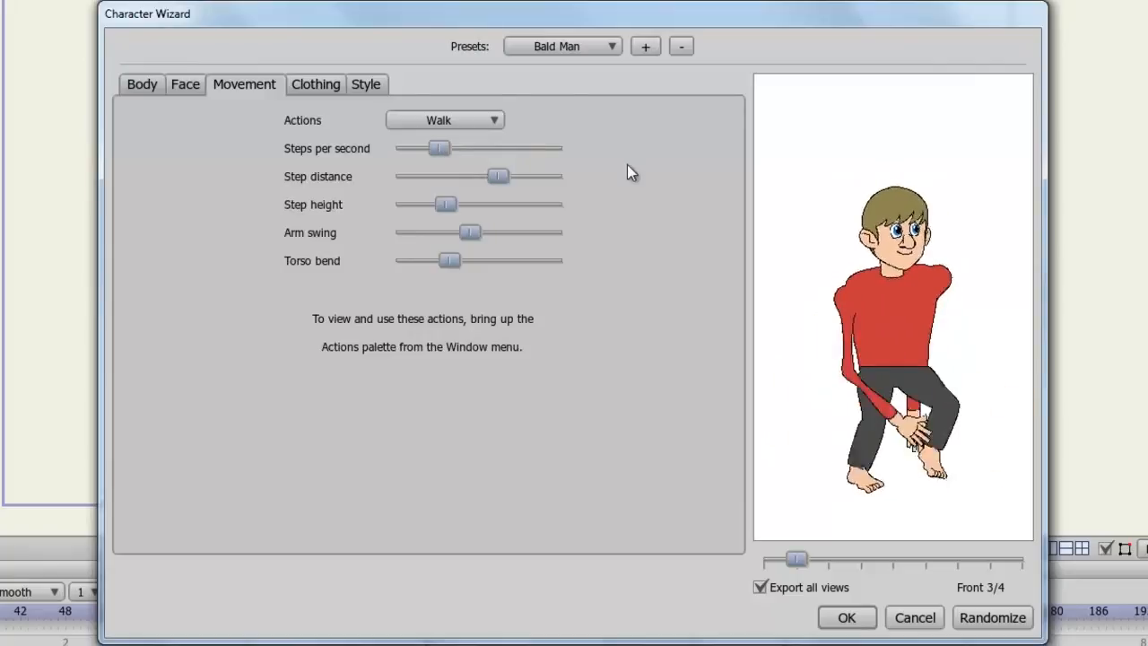
left_click_drag(498, 176, 553, 177)
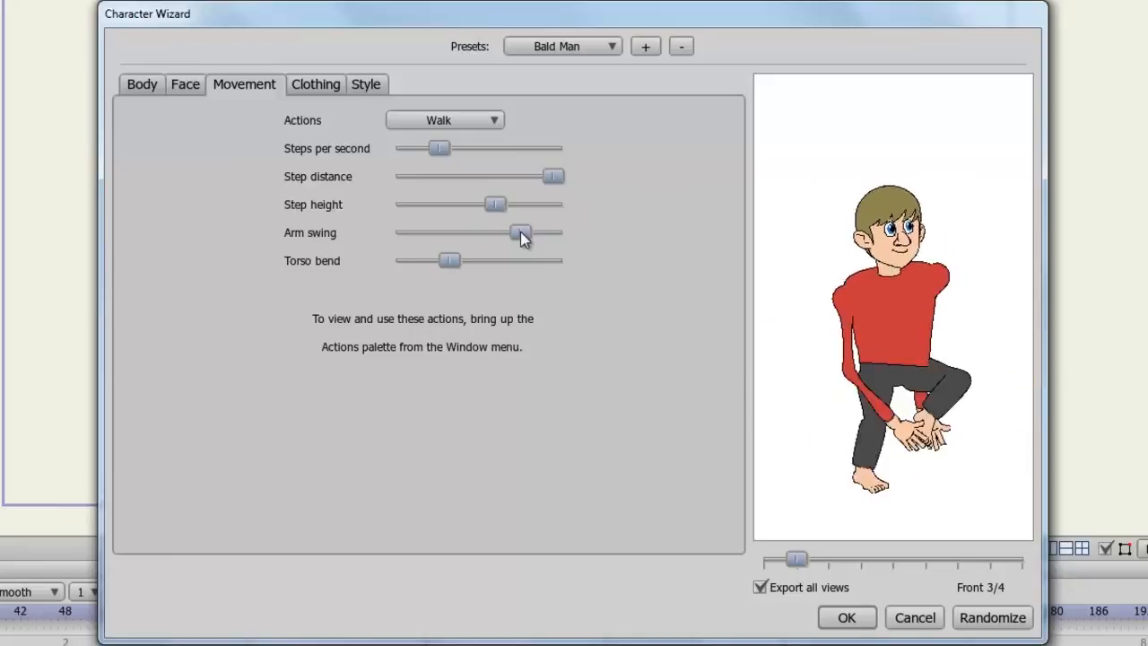
left_click_drag(448, 261, 525, 261)
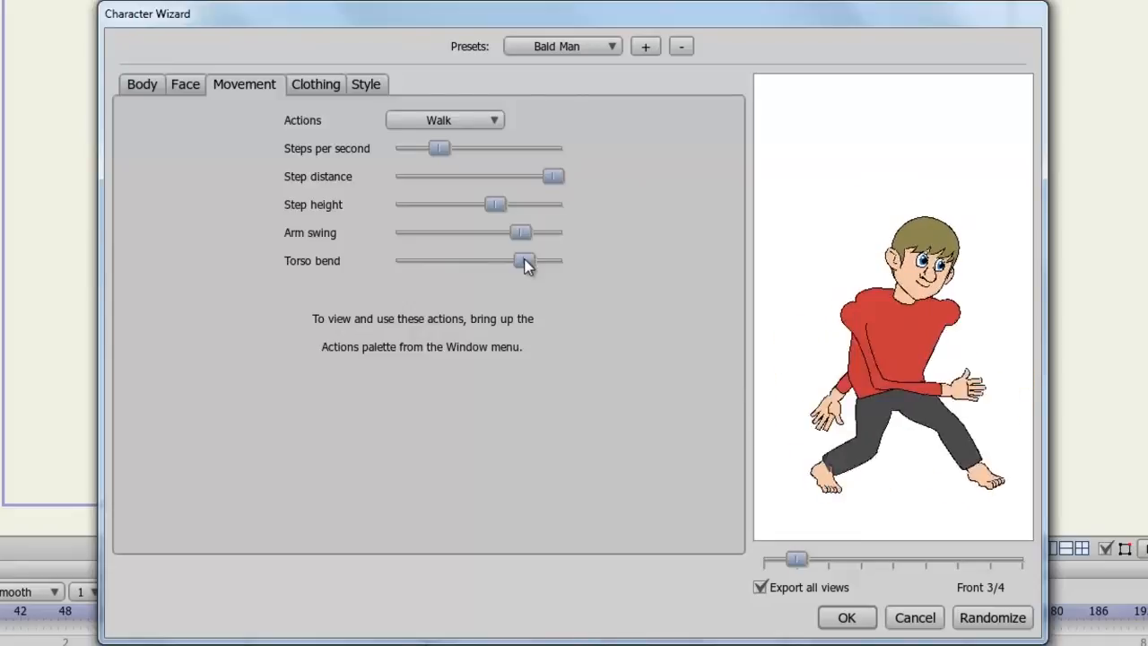
left_click(446, 119)
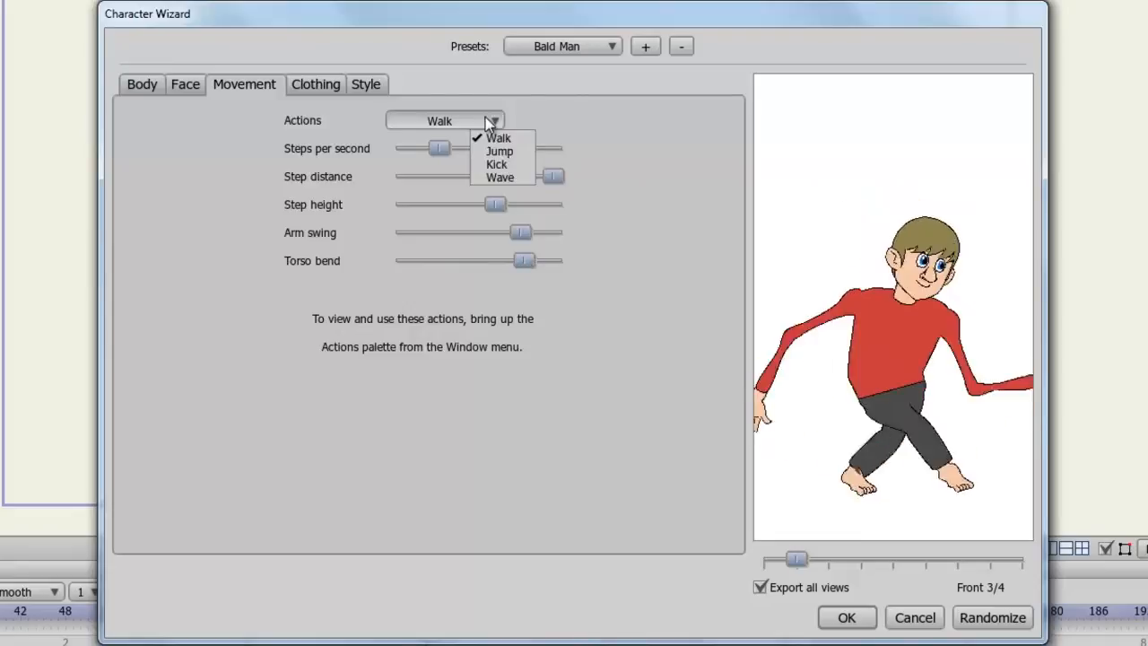
left_click(499, 150)
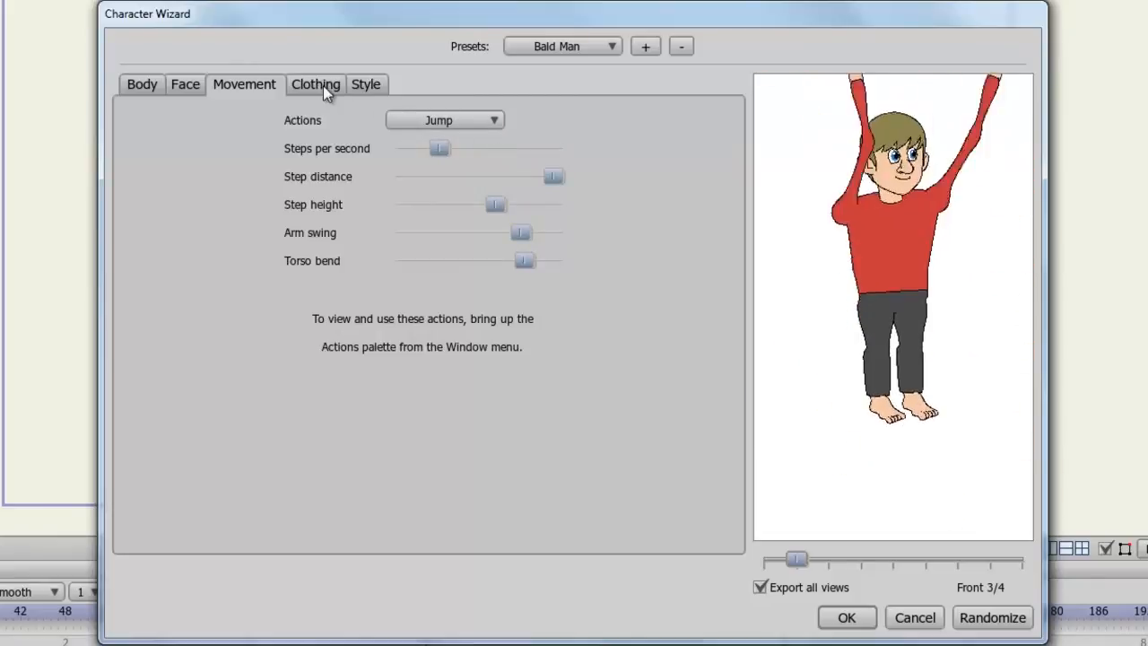
In Clothing, make the pants Short and colour them blue, then move to the Style settings.
left_click(315, 84)
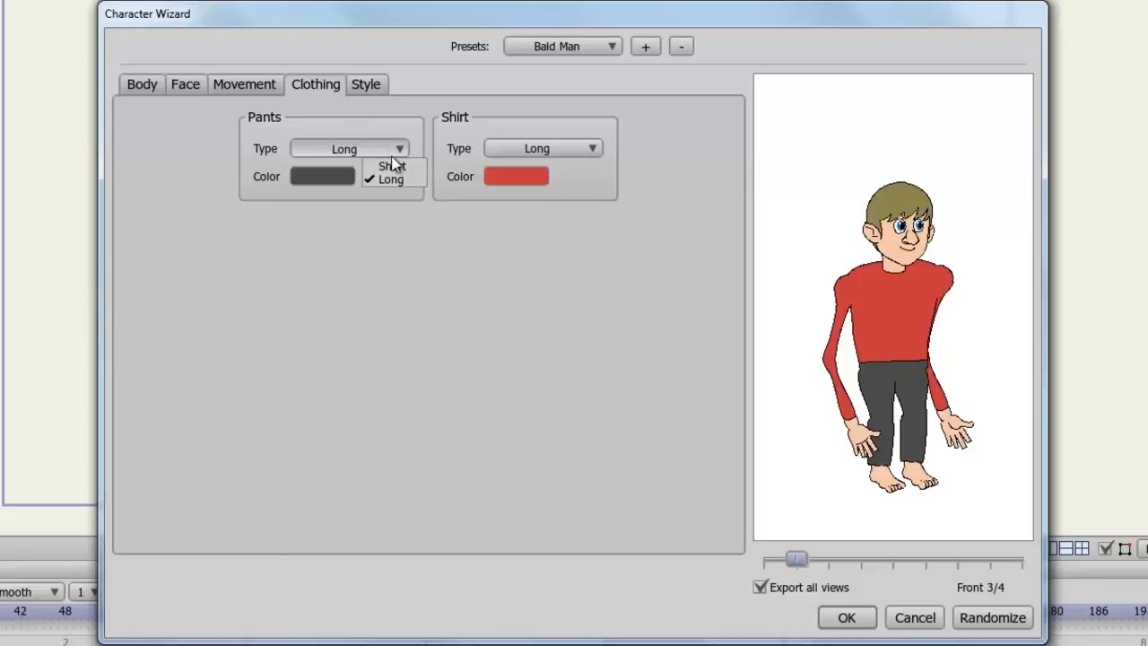
left_click(389, 166)
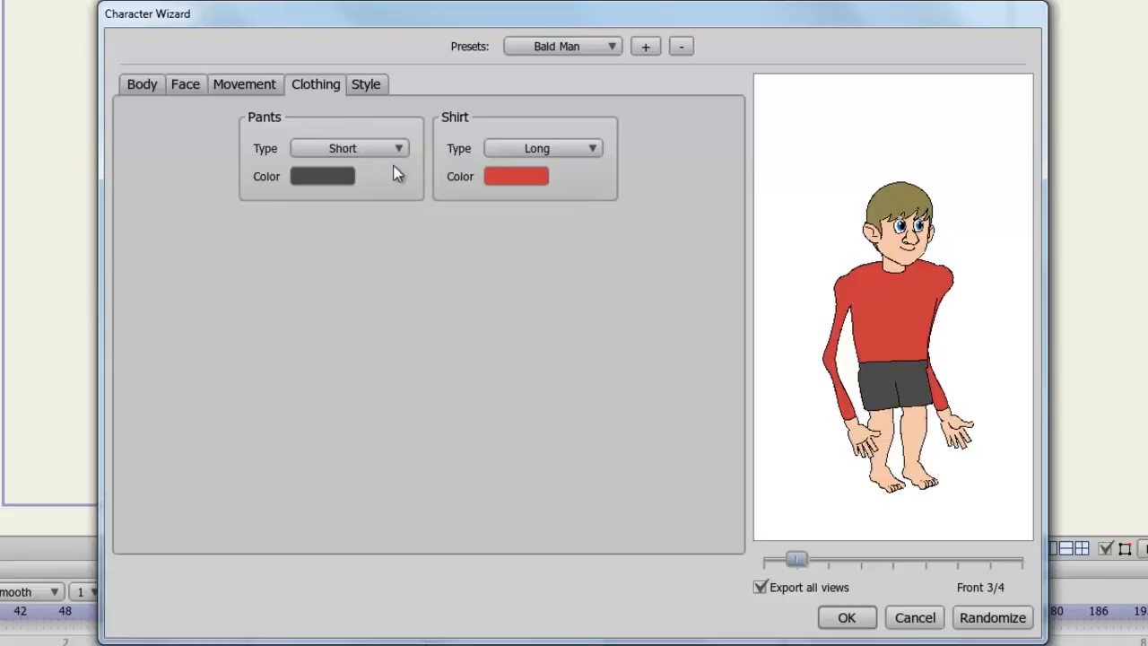
left_click(322, 175)
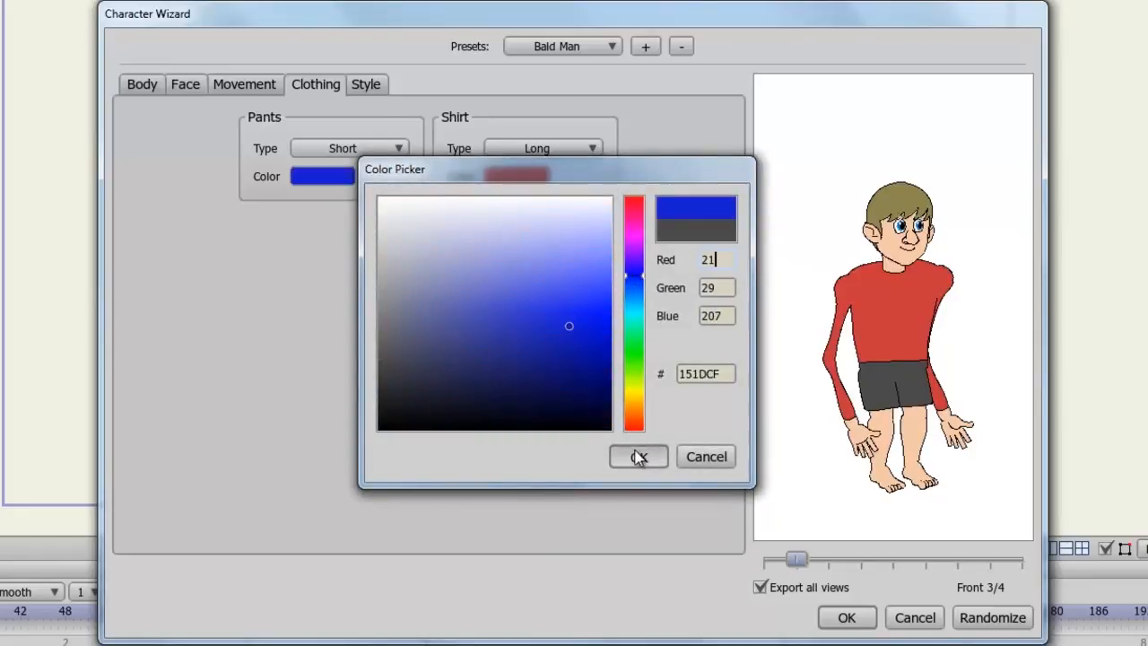
left_click(637, 456)
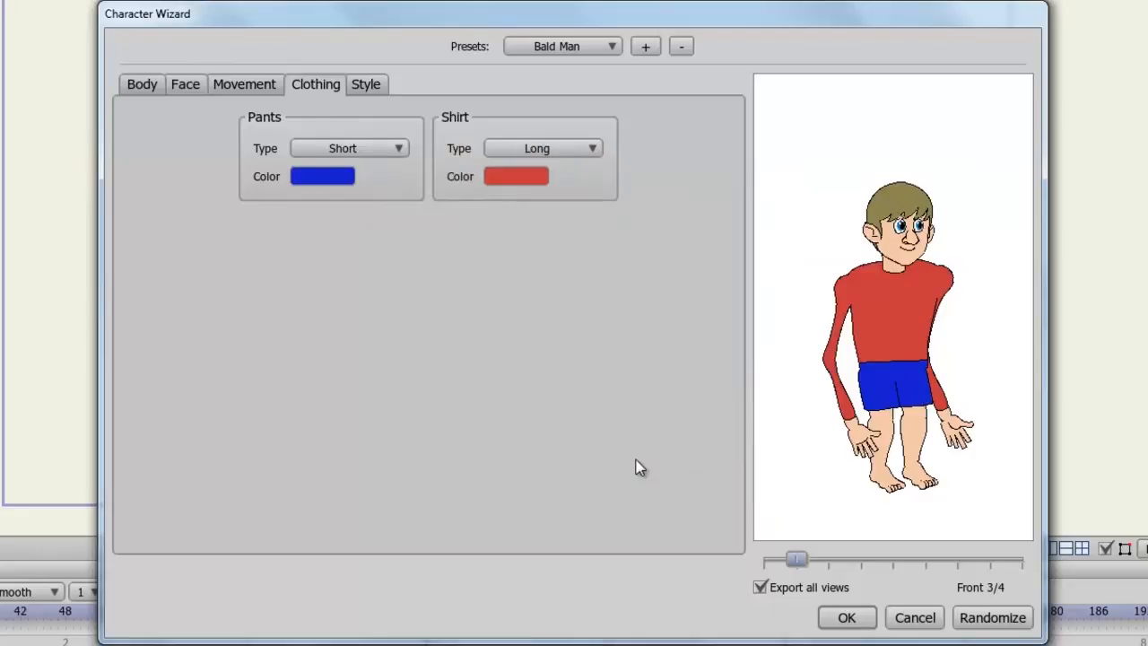
mouse_move(395, 96)
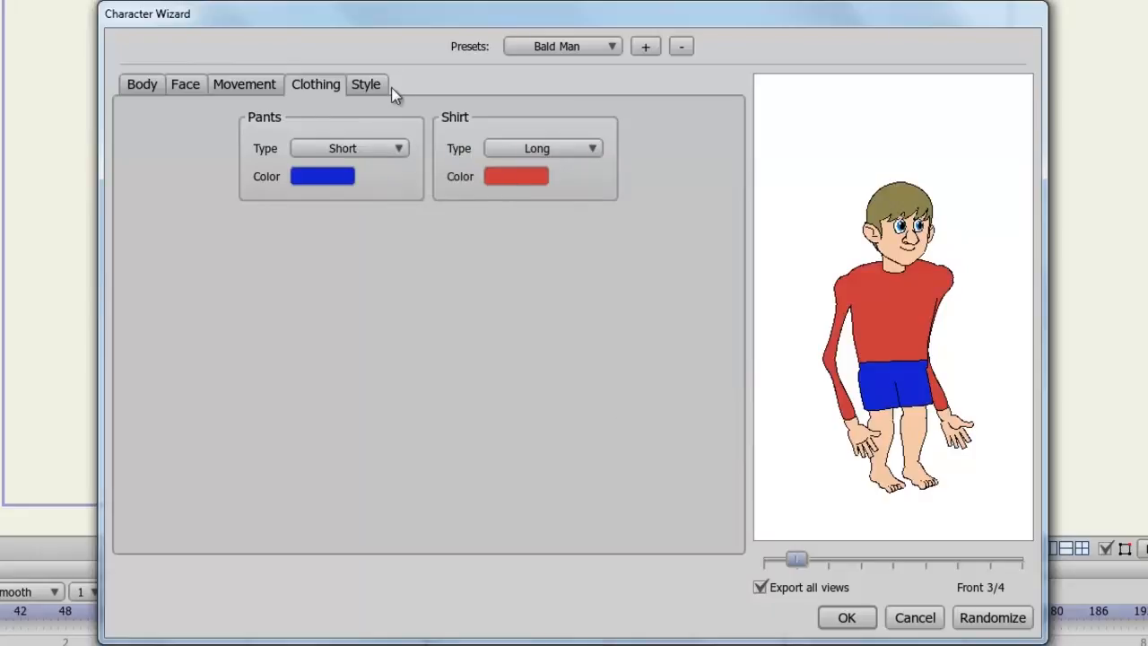
left_click(366, 83)
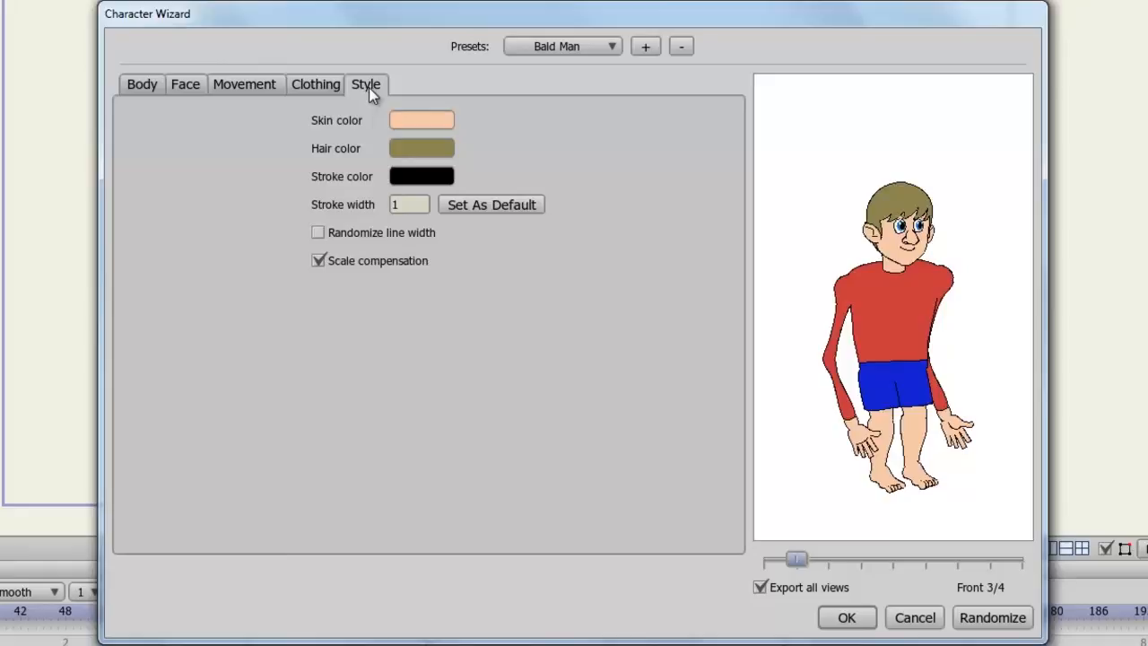
mouse_move(240, 257)
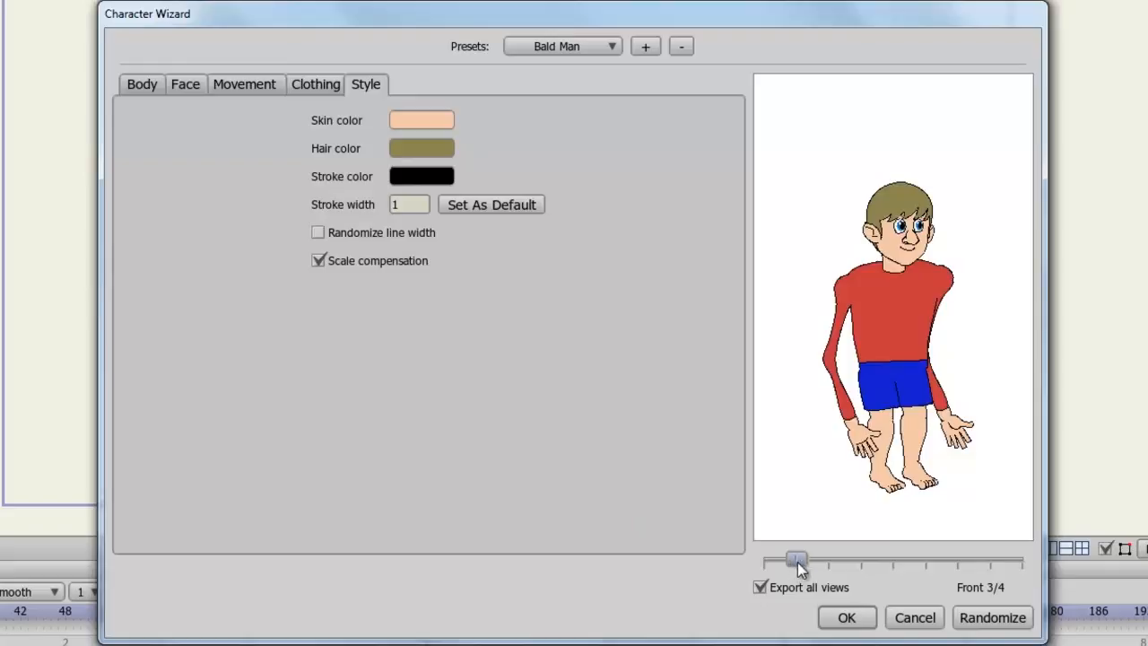
left_click_drag(796, 560, 991, 560)
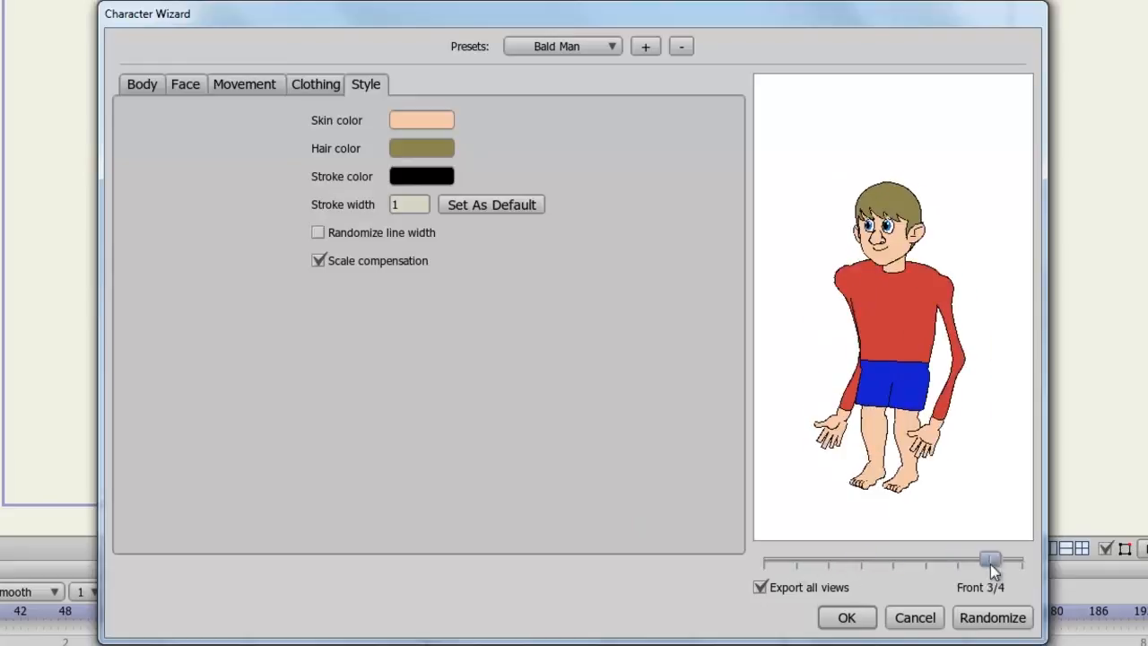
left_click_drag(991, 560, 794, 560)
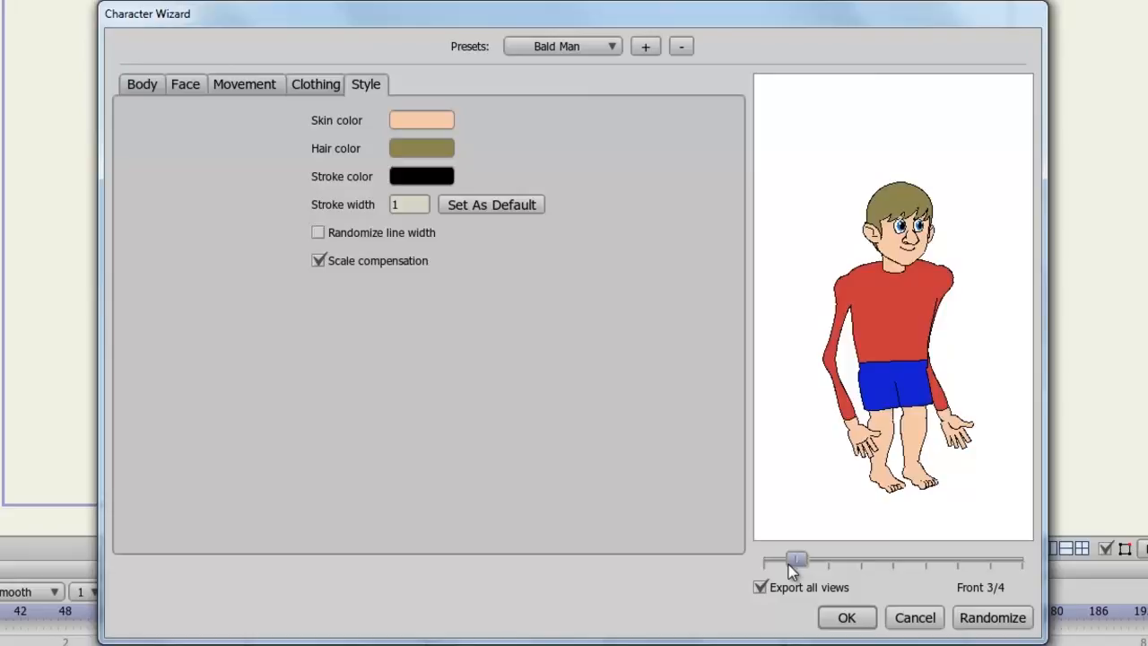
Randomize the character eight times and export the chosen one into the document with OK.
left_click(991, 618)
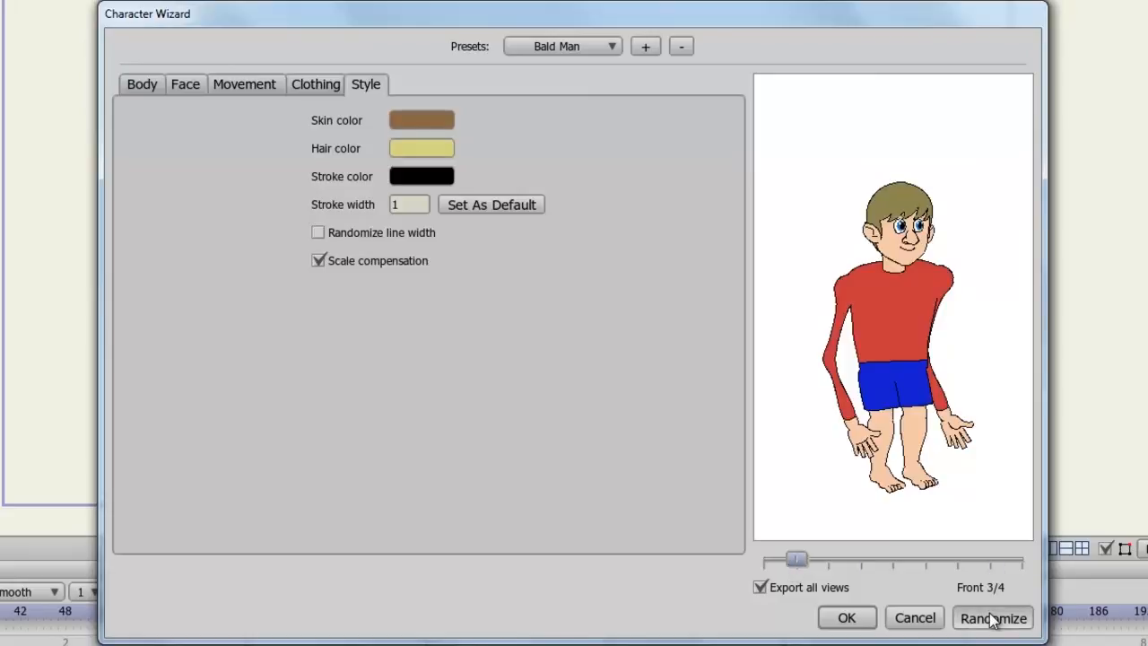
left_click(991, 618)
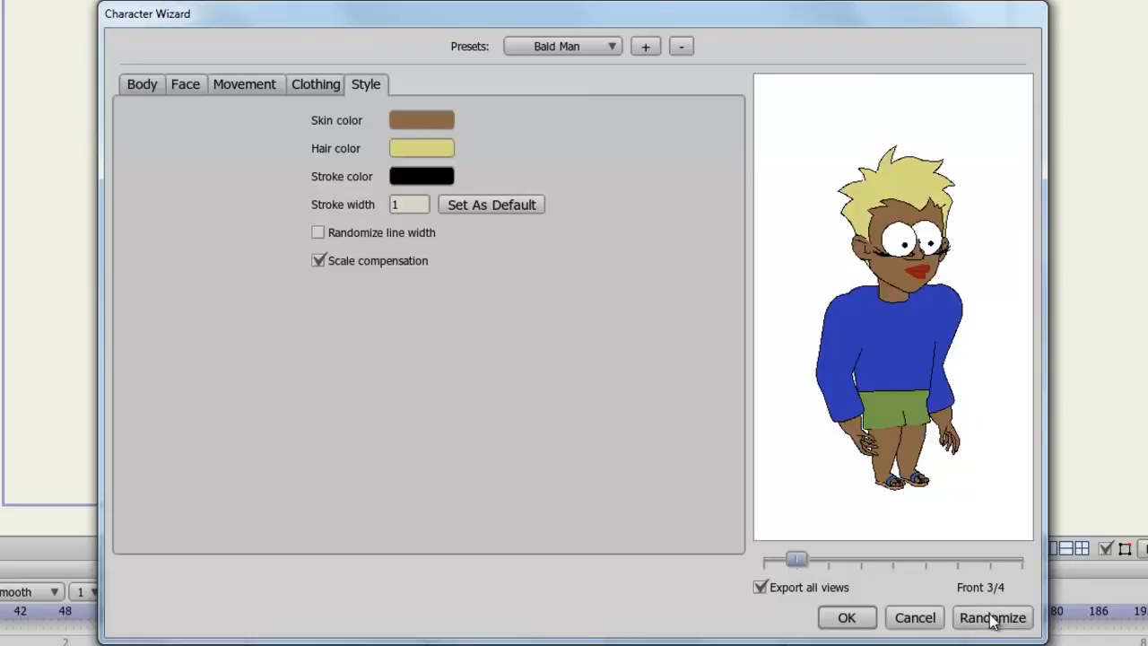
left_click(991, 618)
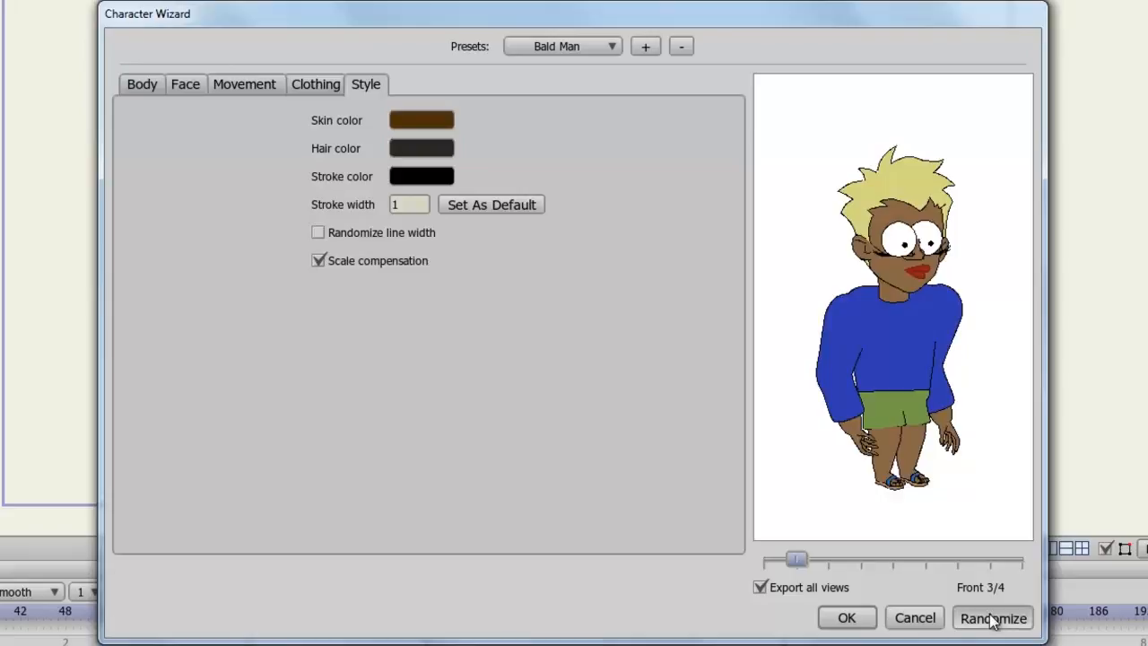
left_click(992, 618)
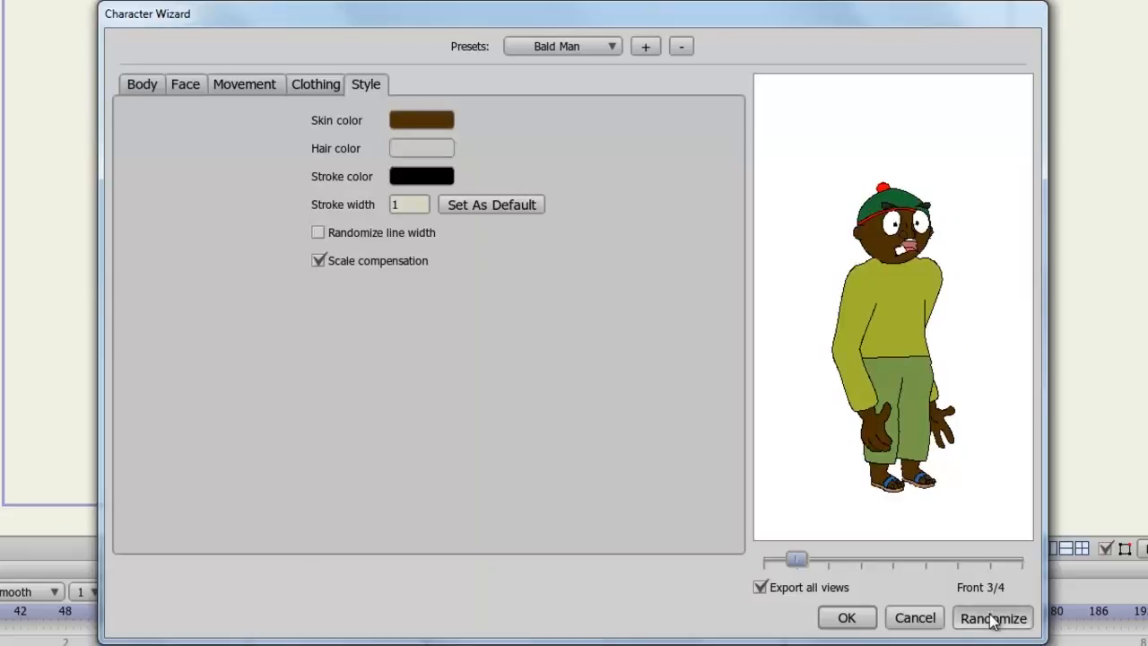
left_click(992, 618)
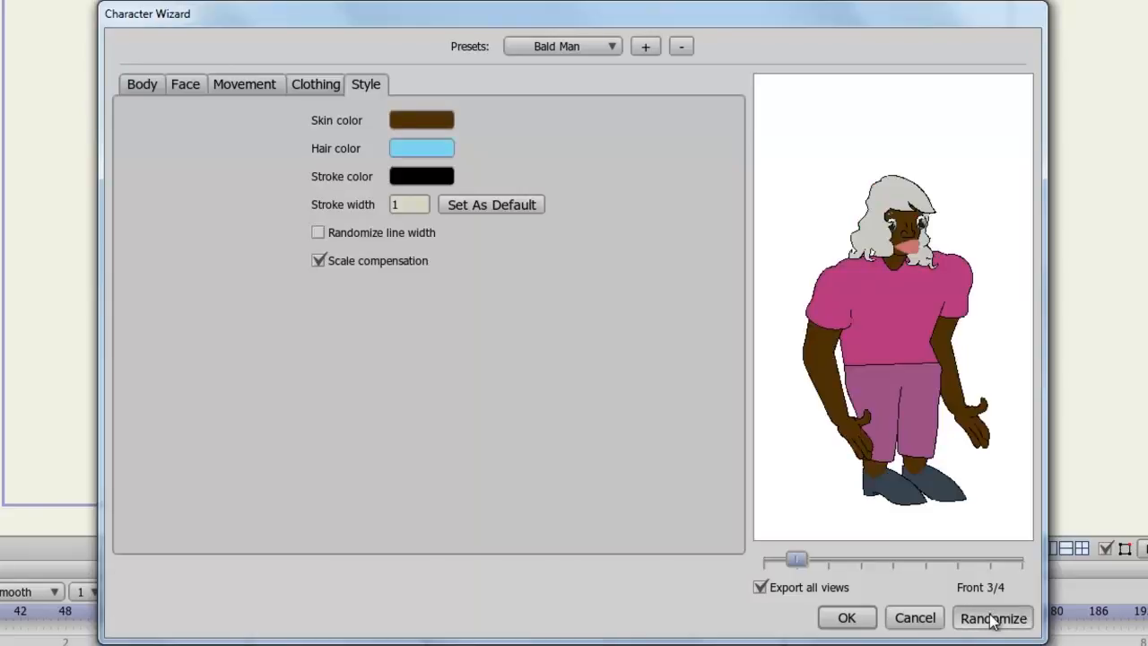
left_click(992, 617)
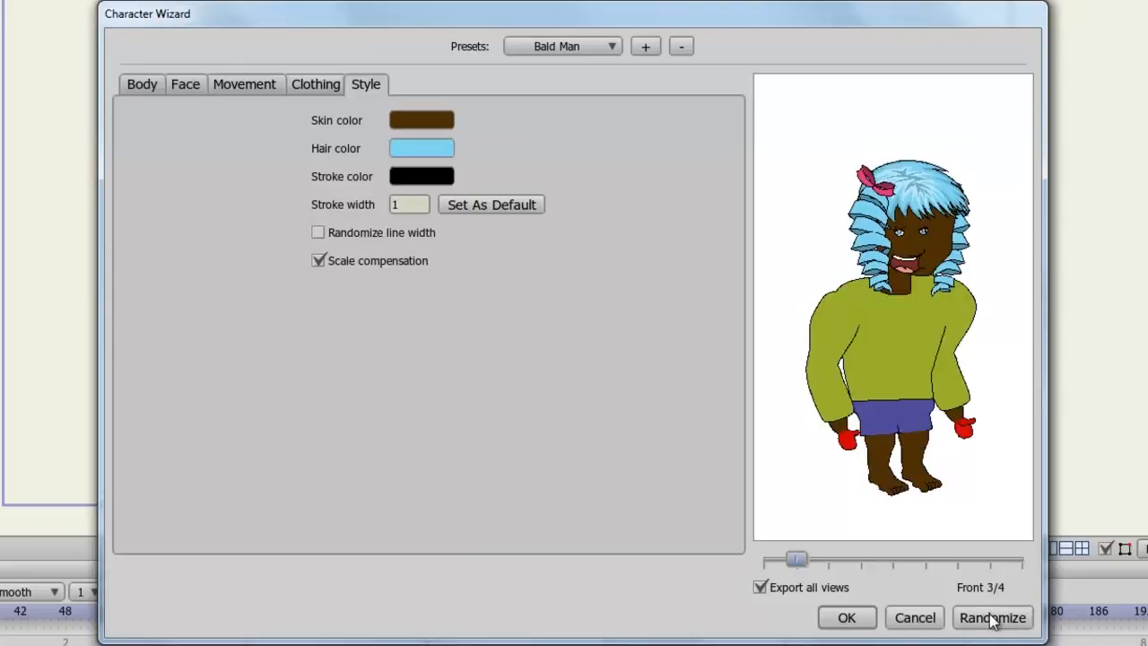
left_click(992, 618)
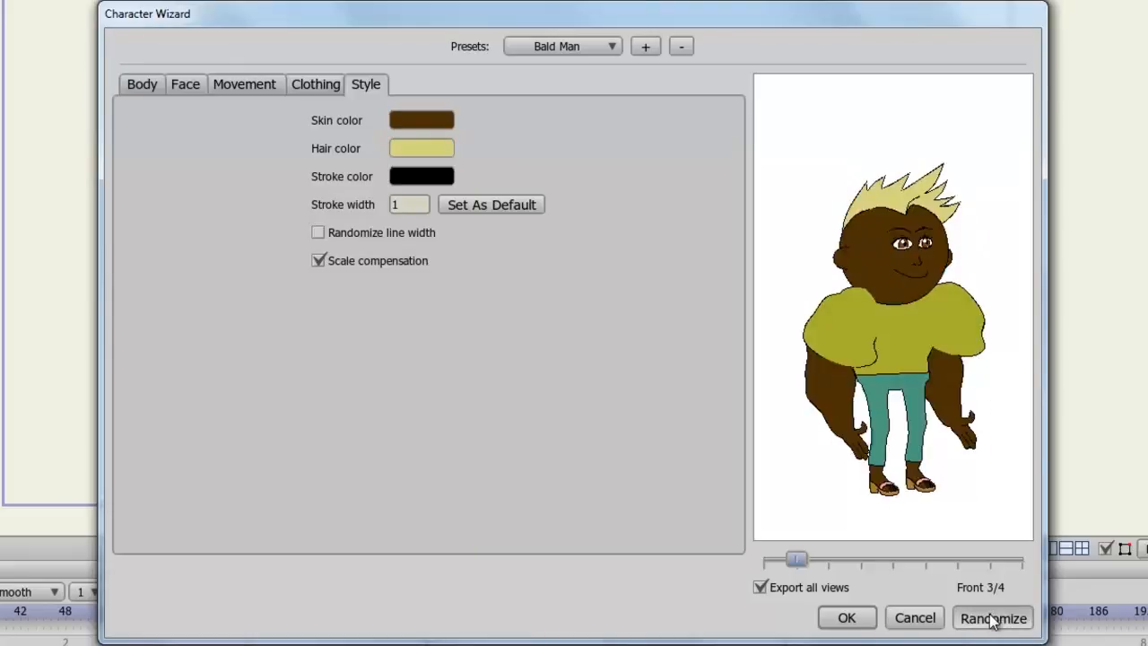
left_click(992, 618)
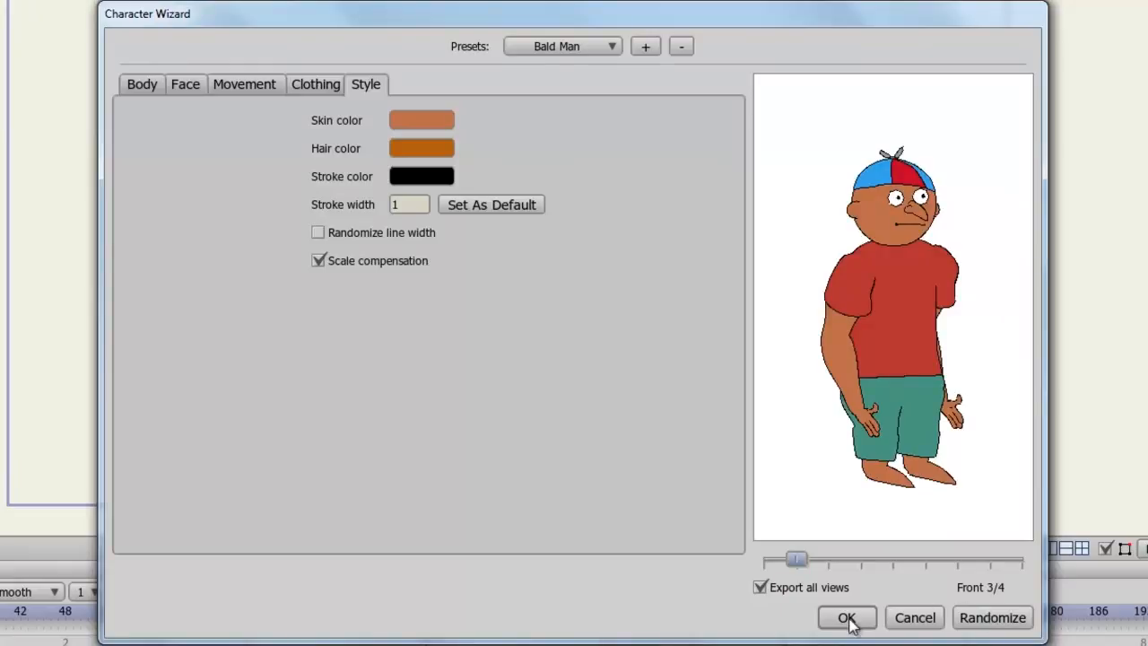
left_click(846, 617)
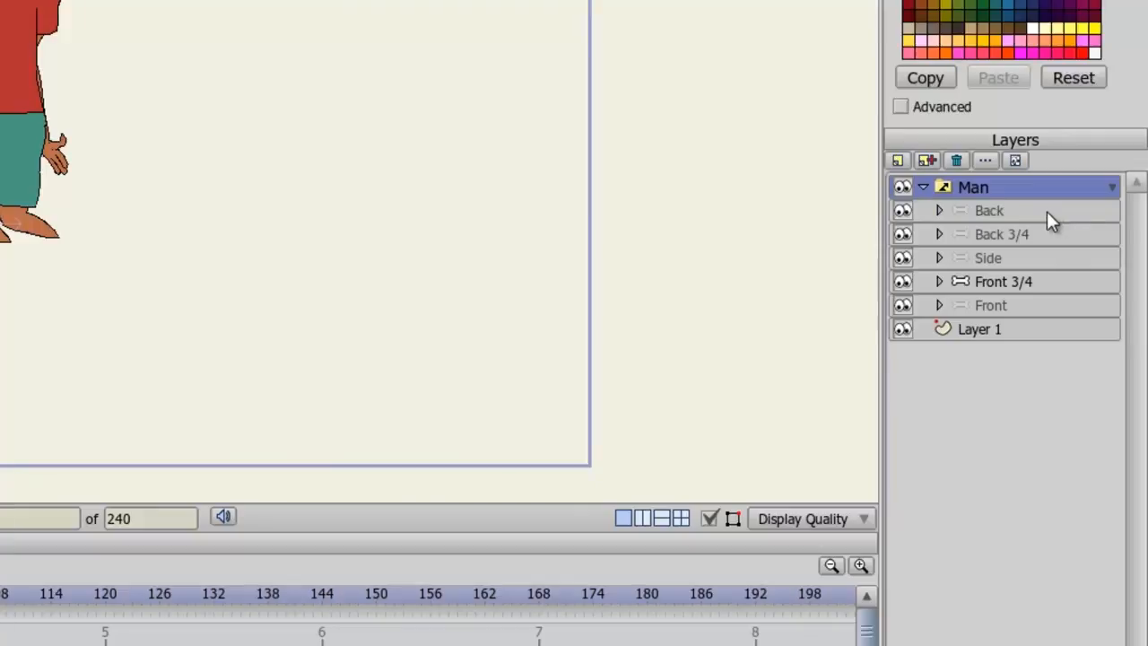
Select the Side and Front sublayers, then set the Man switch layer to its Side view.
left_click(989, 210)
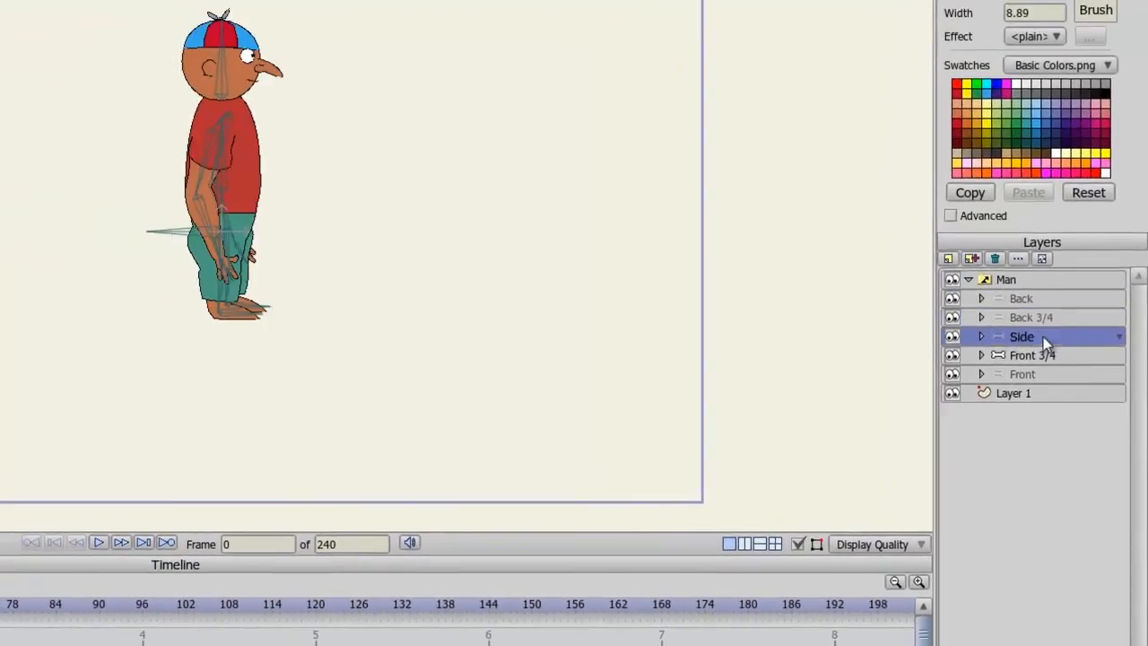
left_click(1025, 374)
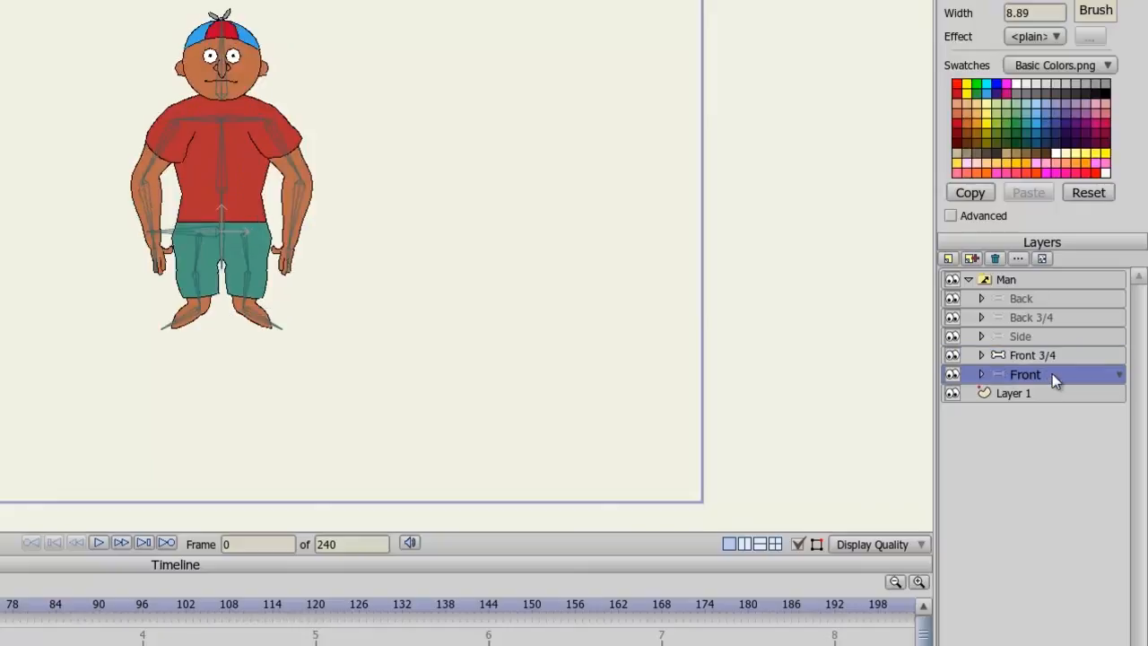
mouse_move(1014, 293)
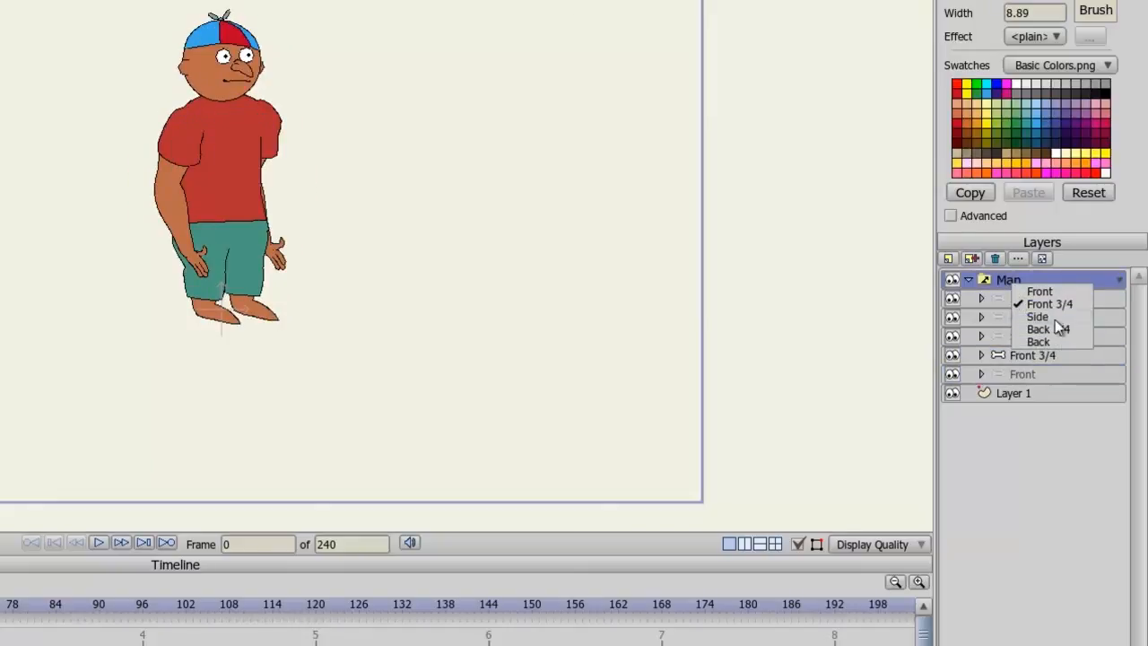
left_click(1037, 317)
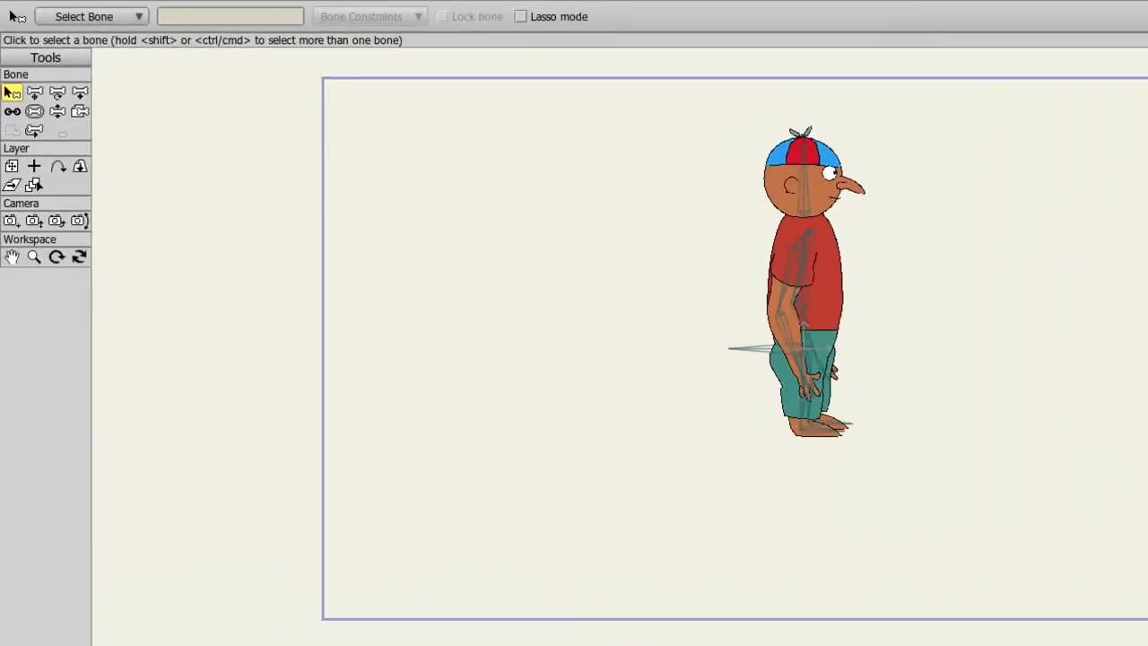
With the Manipulate Bones tool, drag the side-view character into a mid-stride walking pose.
left_click(56, 110)
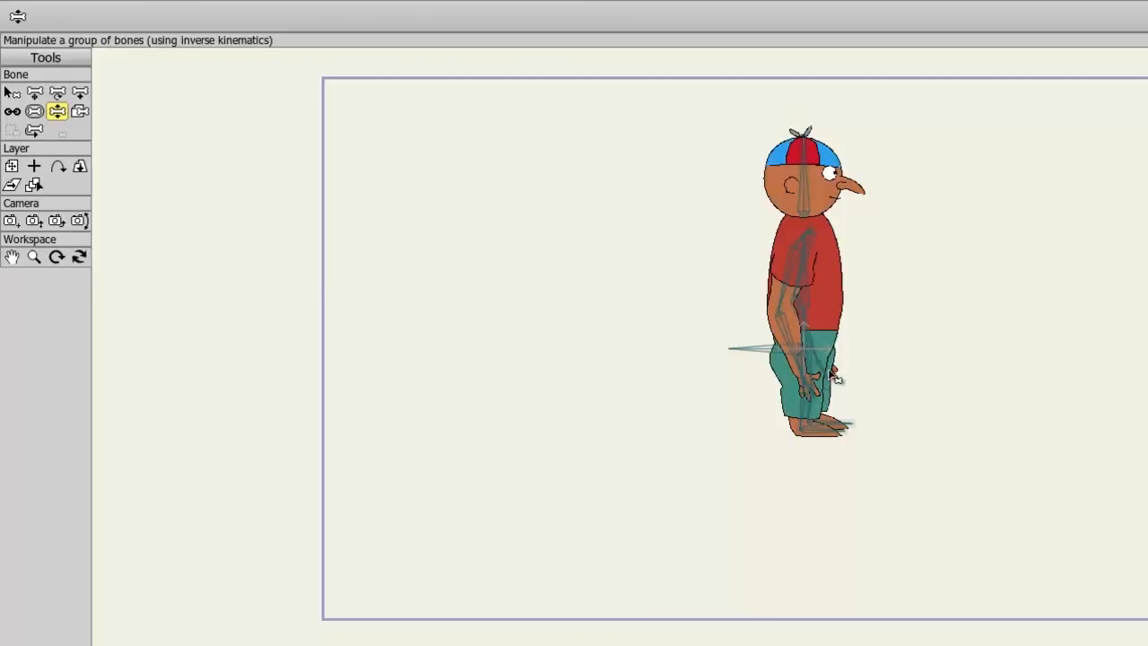
left_click_drag(811, 372, 829, 431)
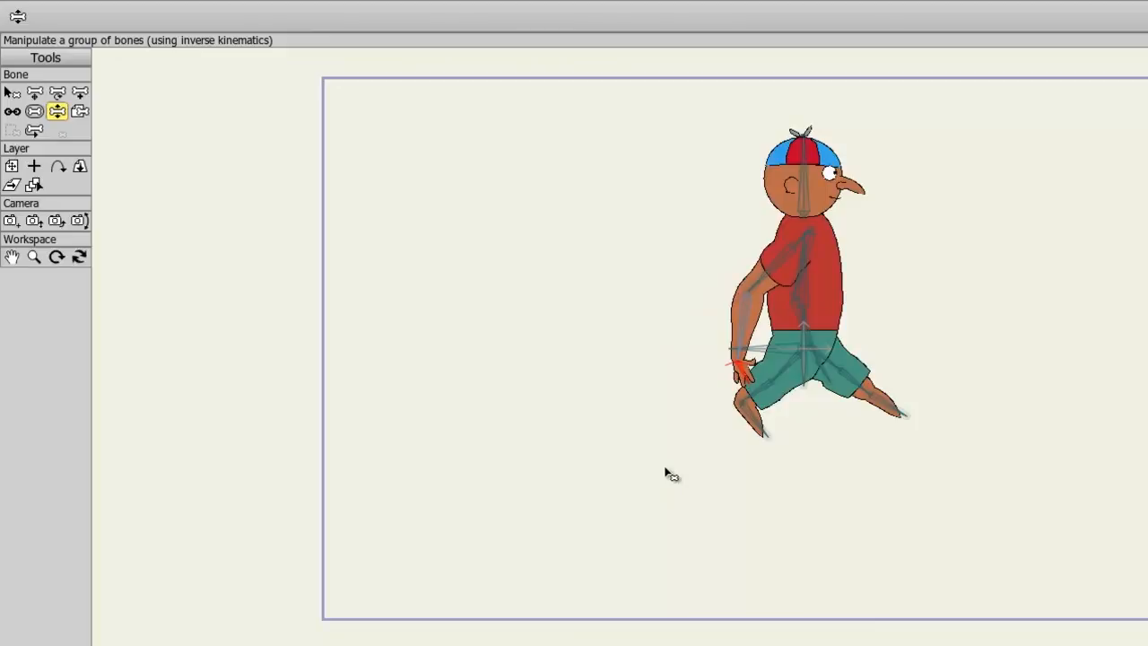
left_click(283, 16)
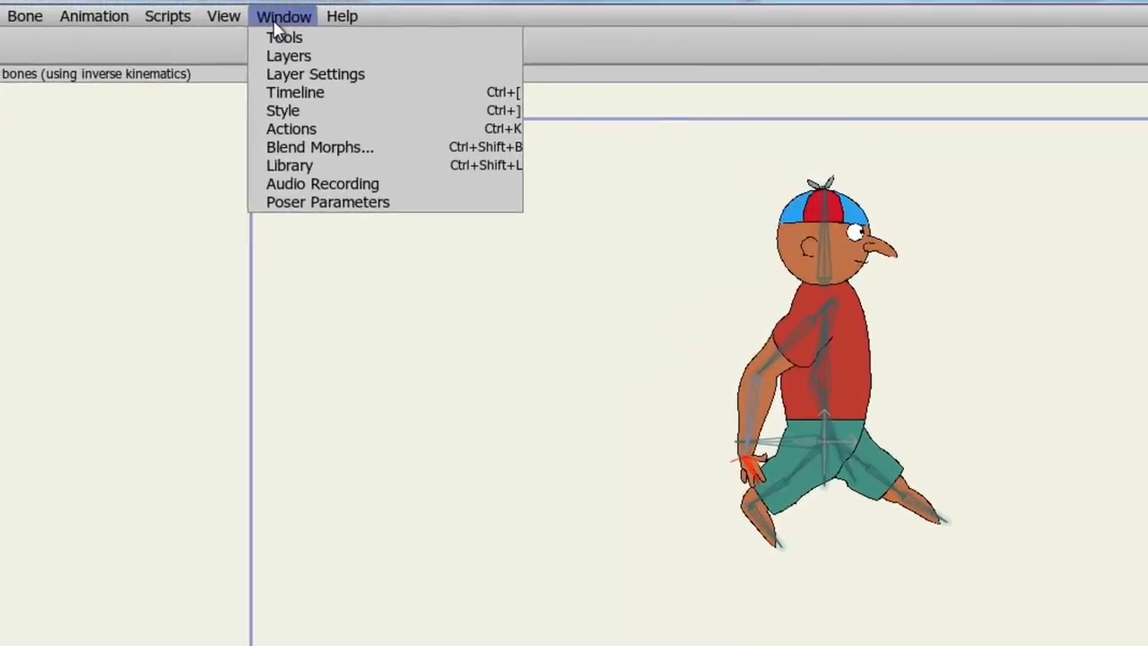
left_click(290, 128)
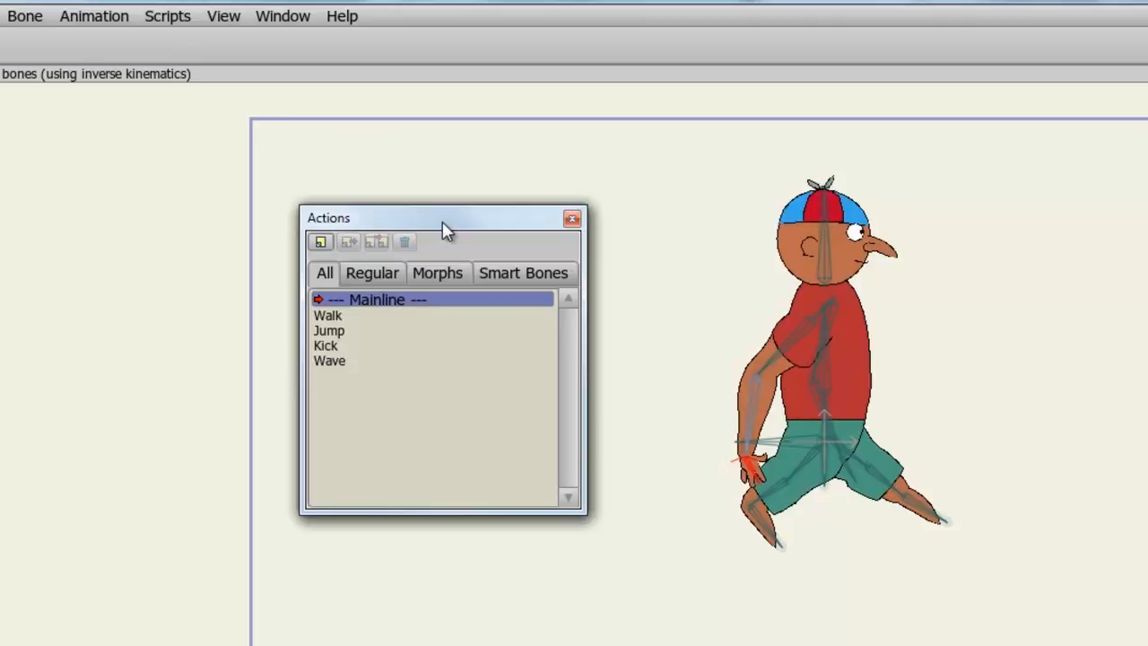
left_click(572, 218)
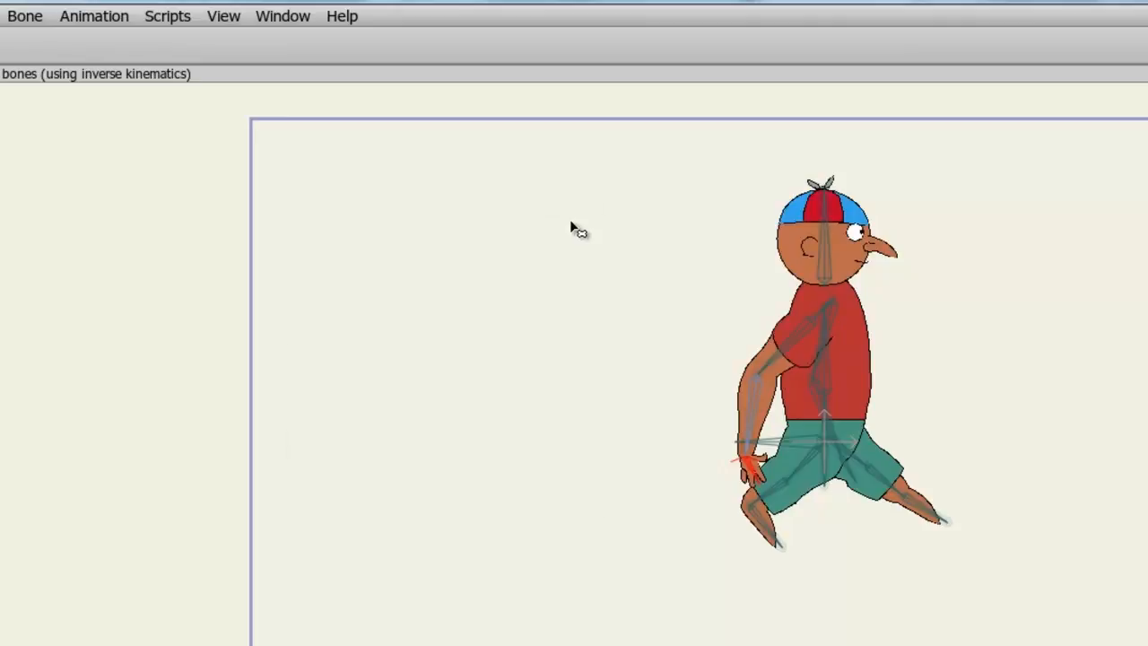